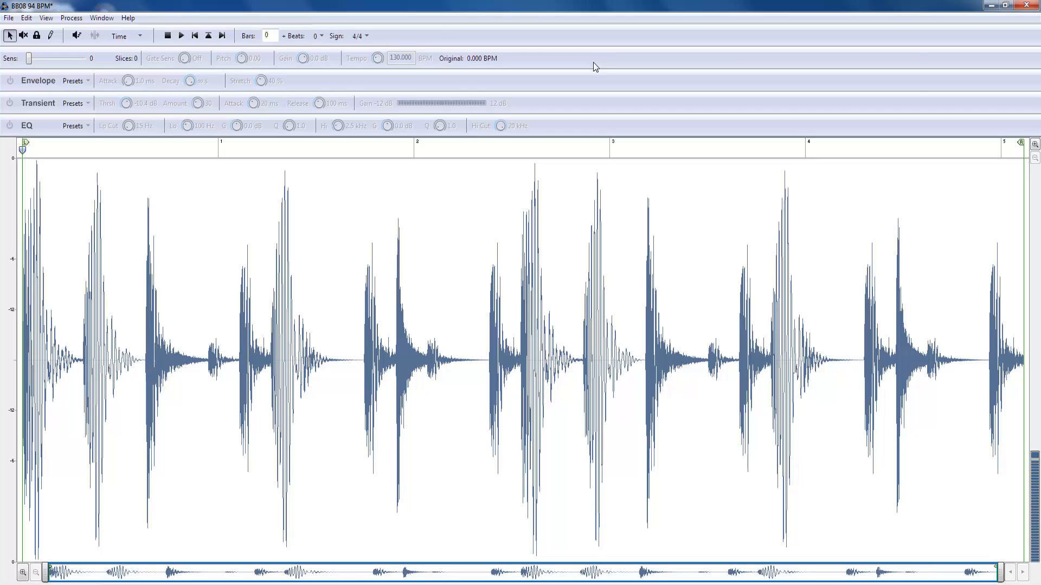
mouse_move(503, 56)
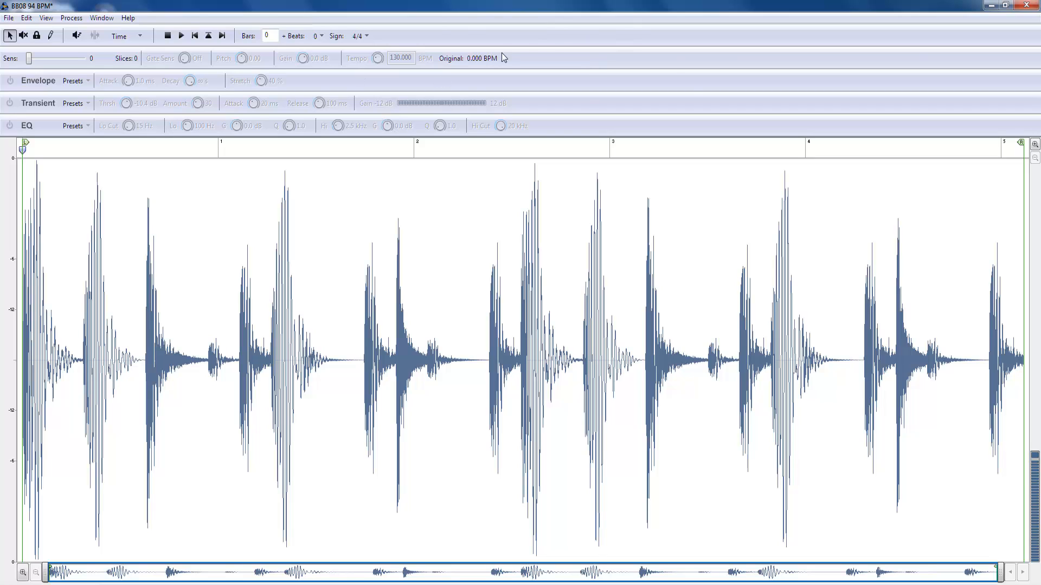
mouse_move(674, 66)
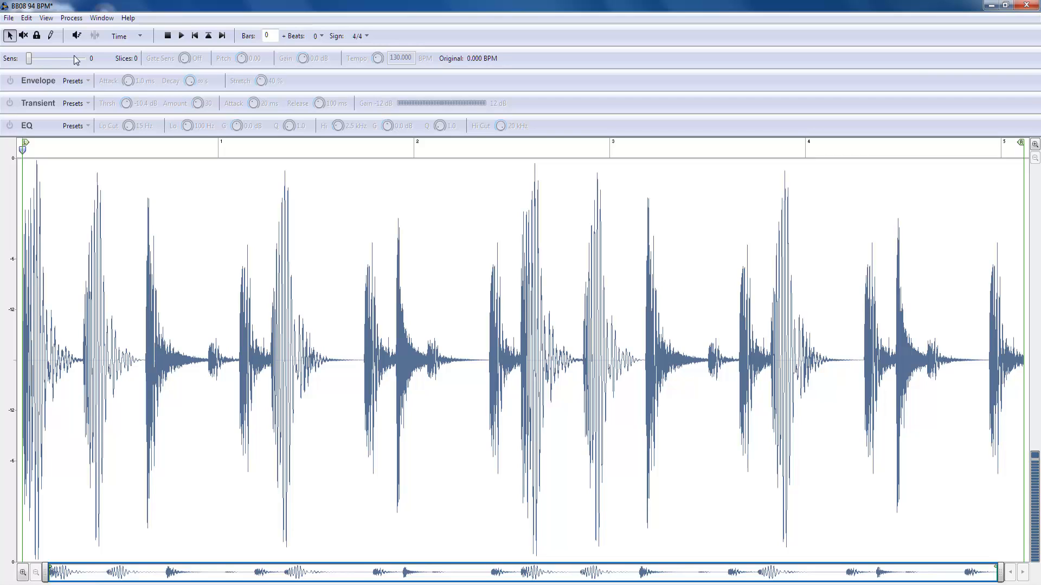
mouse_move(686, 301)
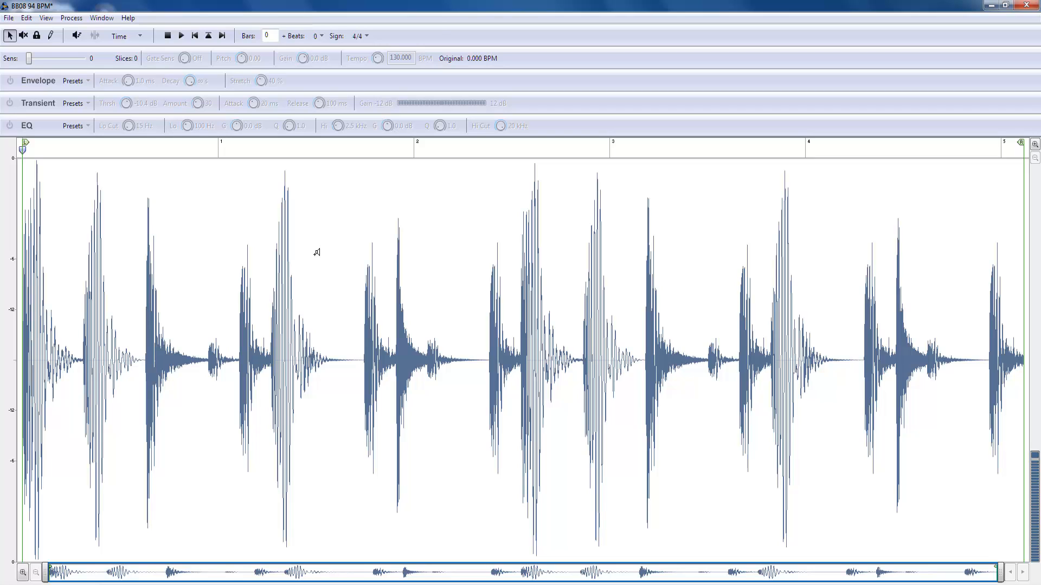
mouse_move(652, 102)
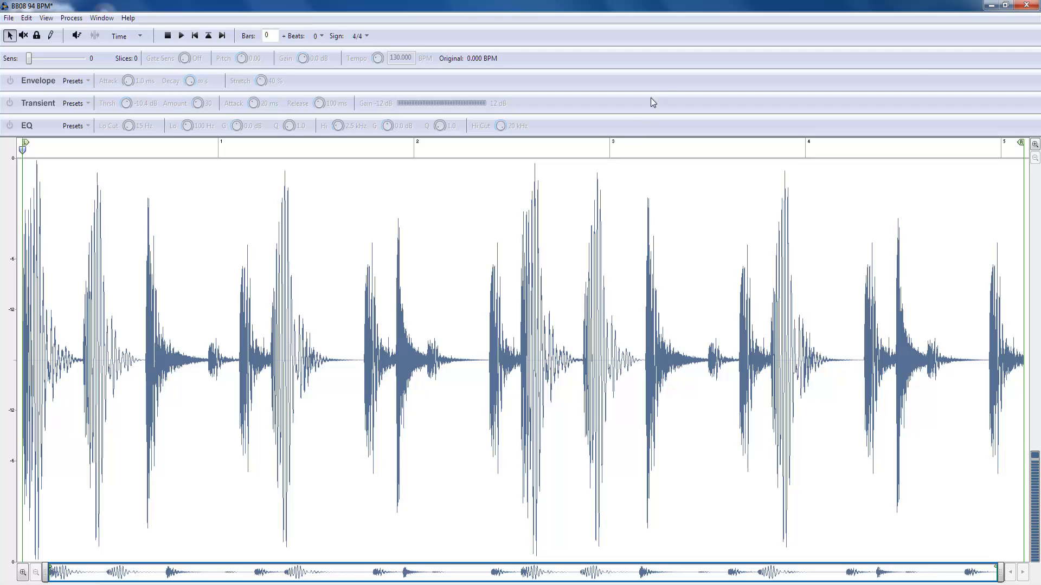
mouse_move(666, 85)
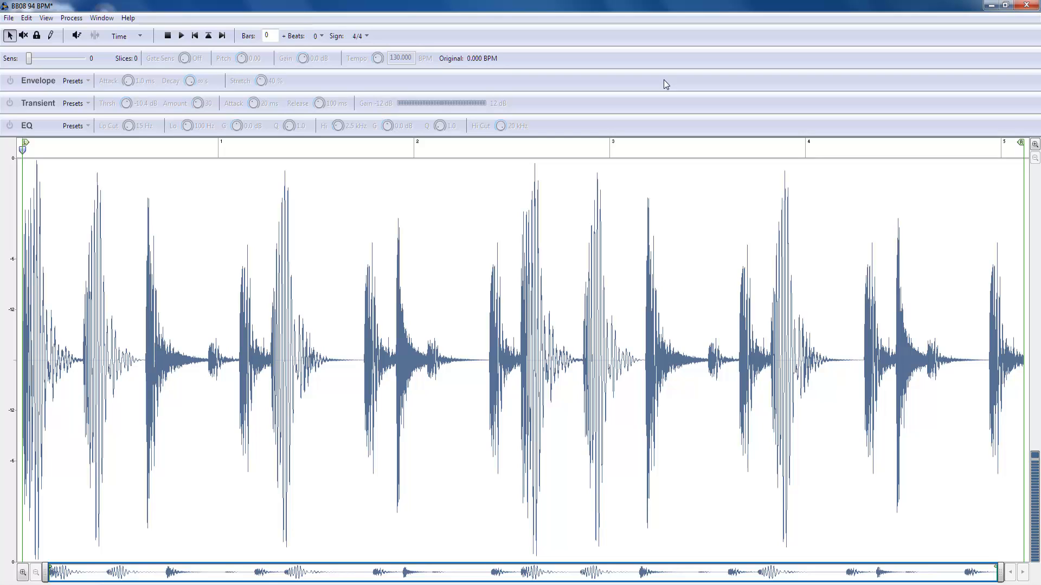
mouse_move(676, 86)
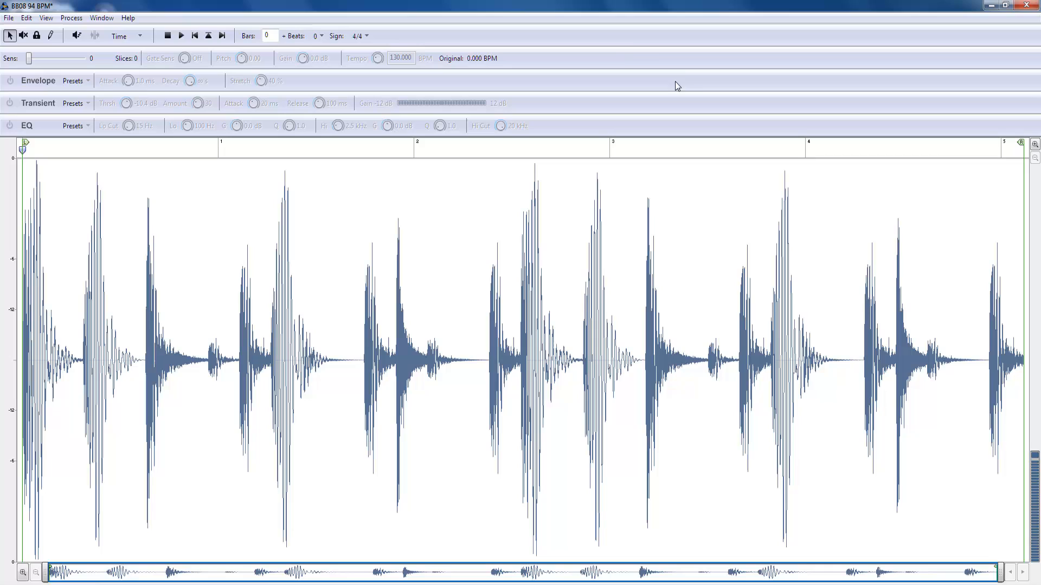
mouse_move(6, 64)
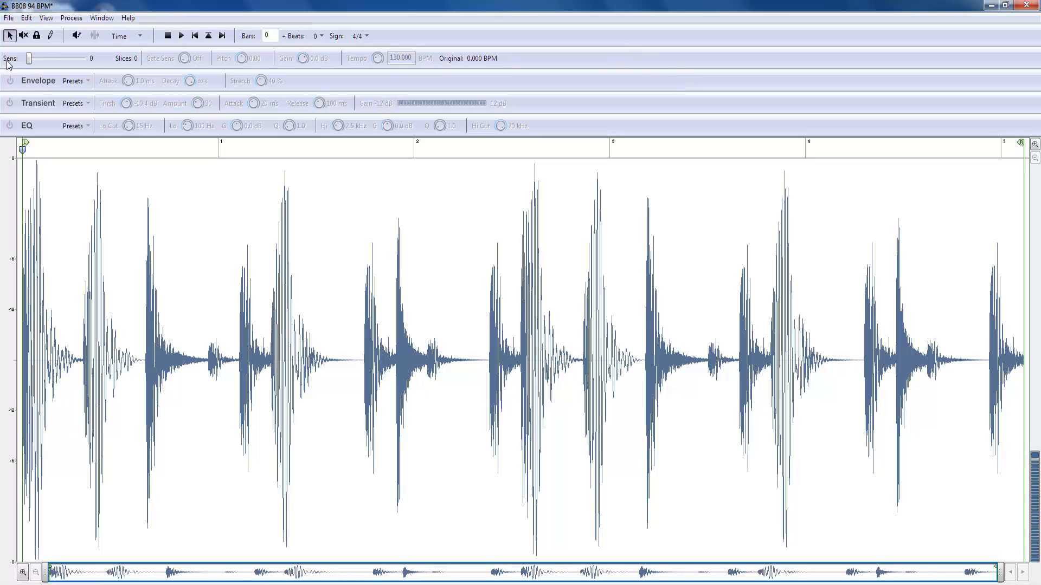
mouse_move(1021, 146)
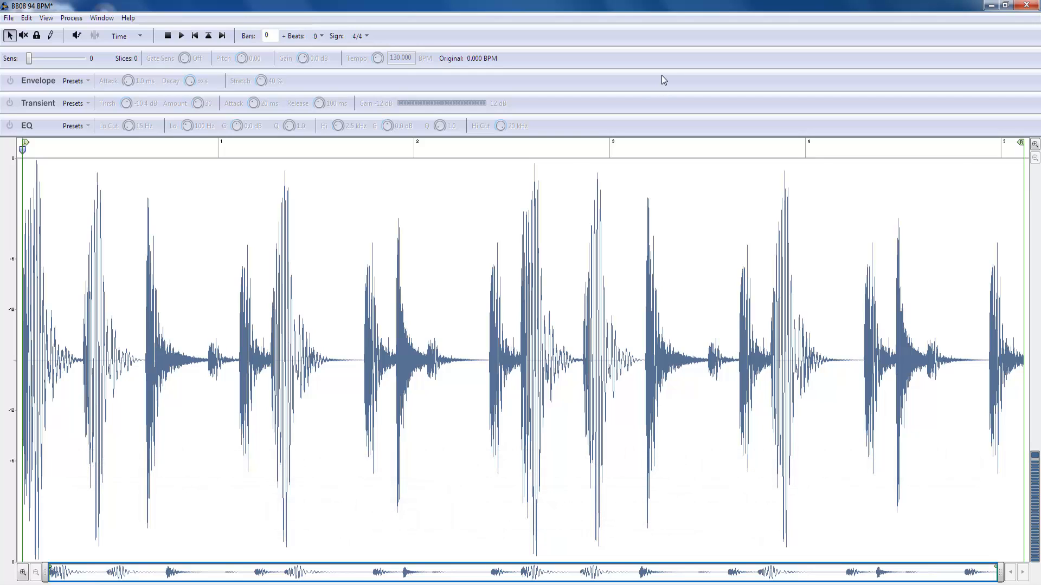
- Audition the loop, set its length to 2 bars (93.848 BPM original), and replay it
click(137, 151)
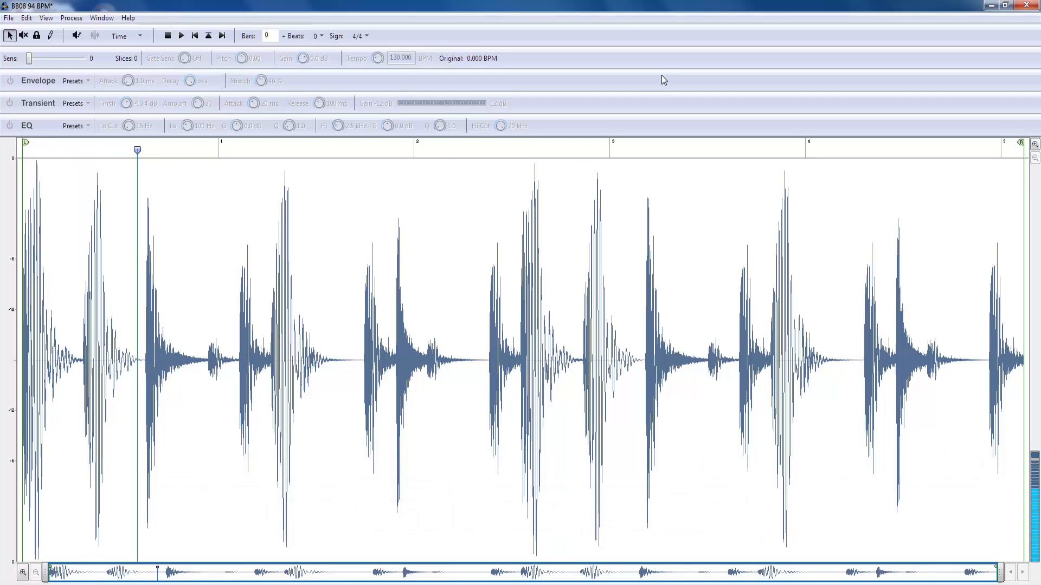
click(520, 149)
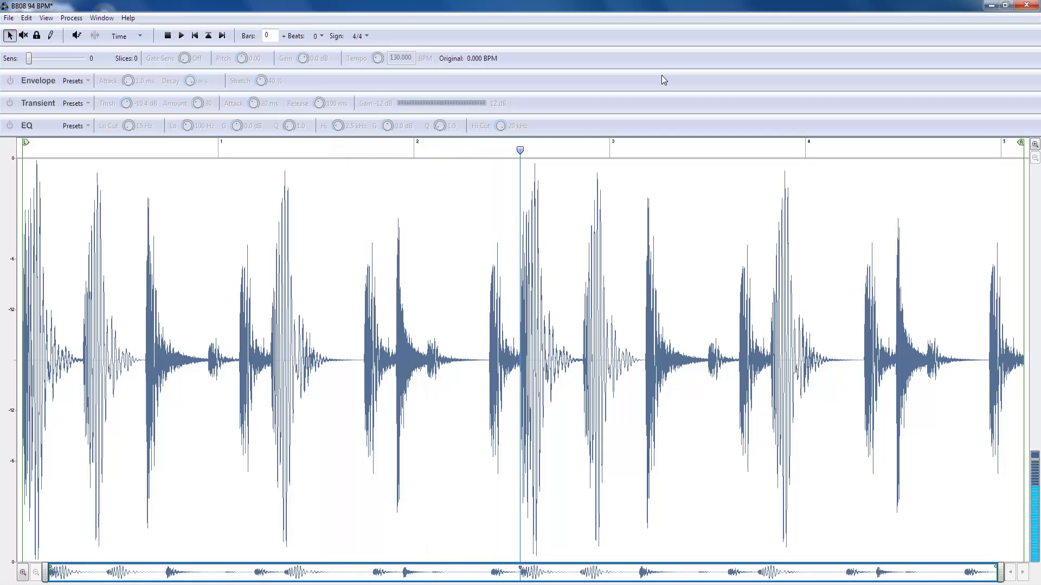
click(919, 150)
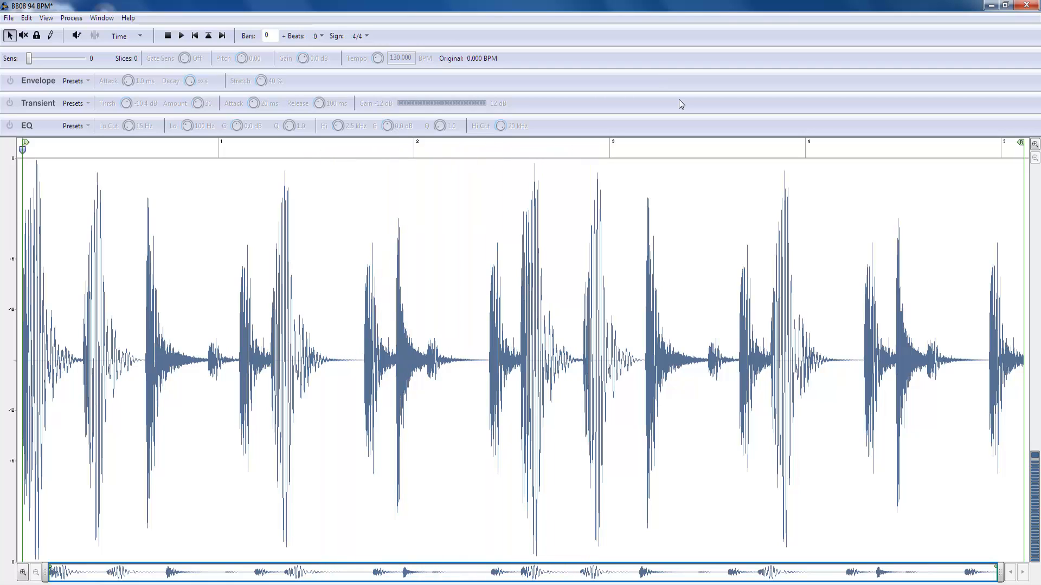
mouse_move(337, 83)
text(4)
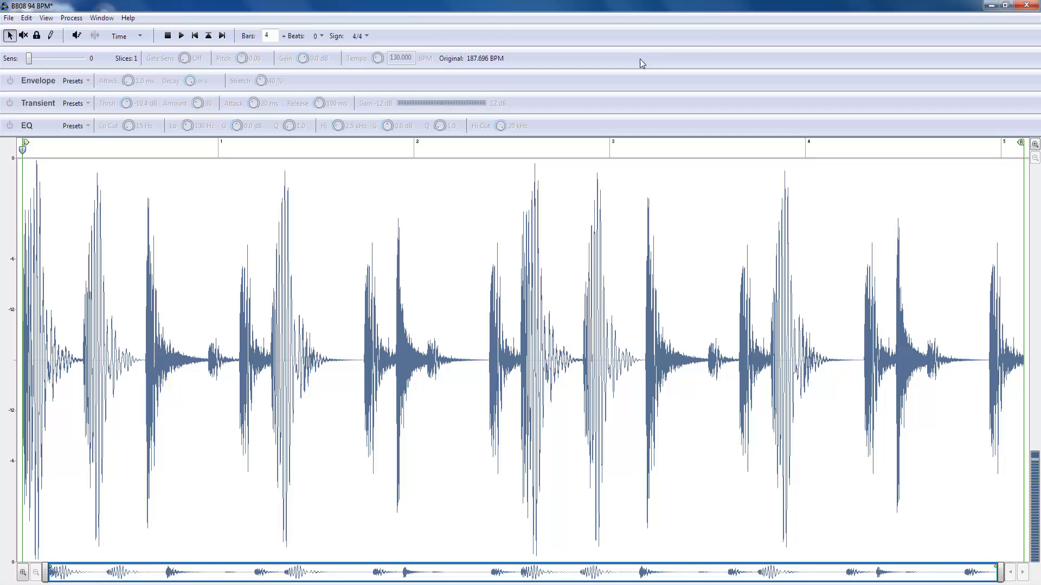
mouse_move(703, 307)
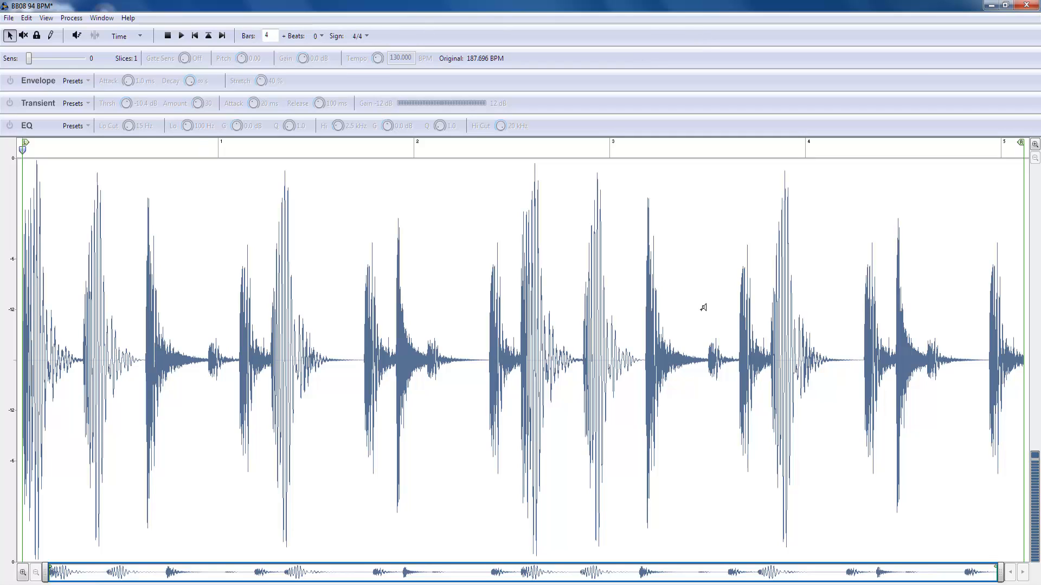
mouse_move(455, 65)
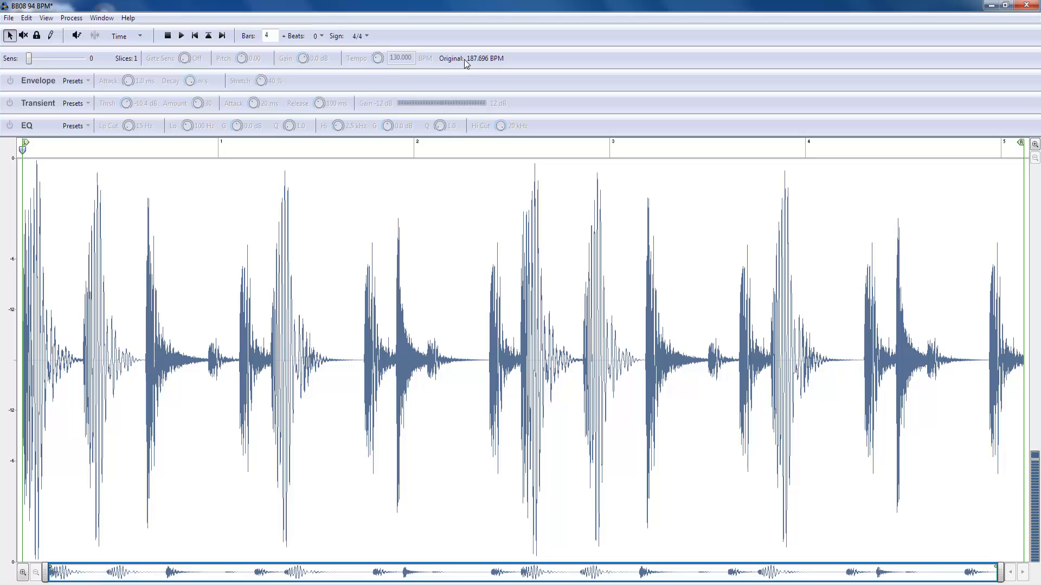
triple_click(269, 36)
text(2)
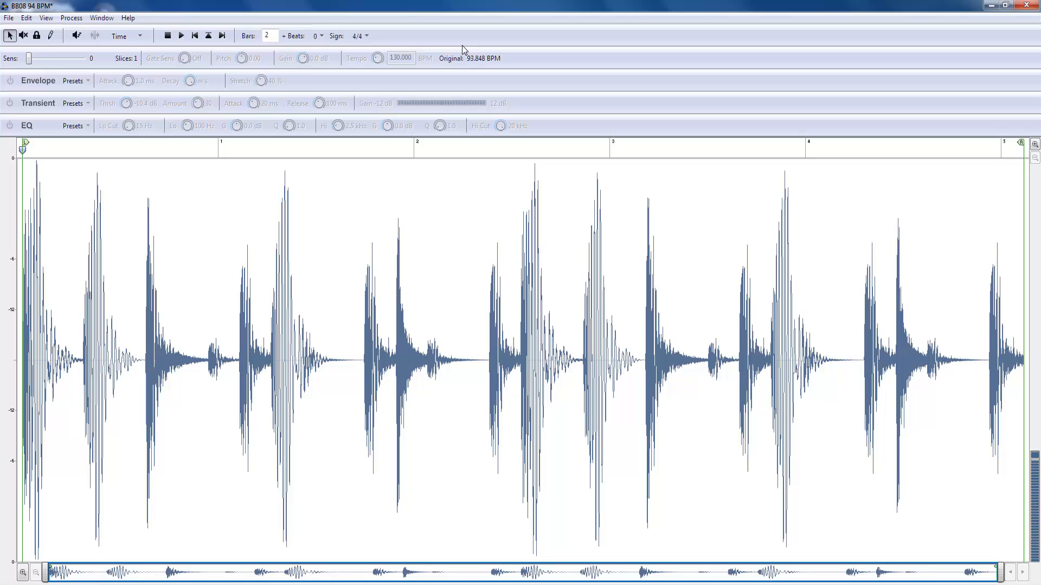
mouse_move(476, 66)
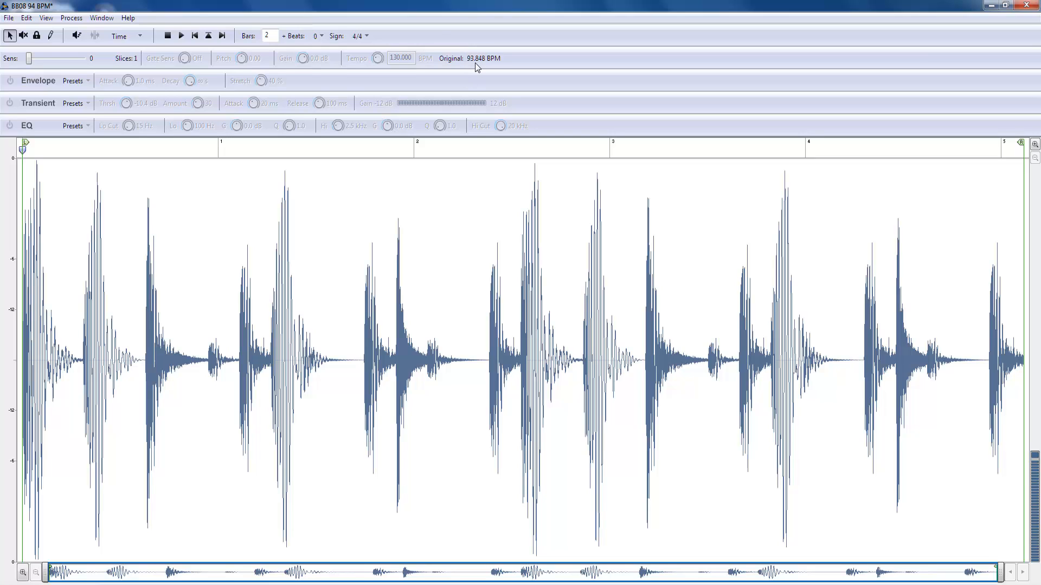
mouse_move(493, 64)
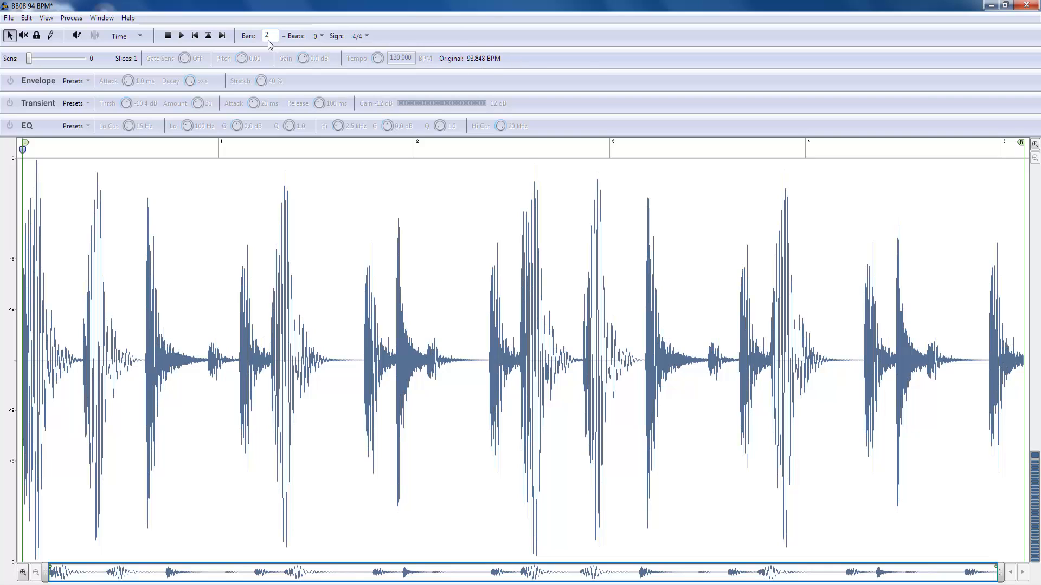
click(234, 151)
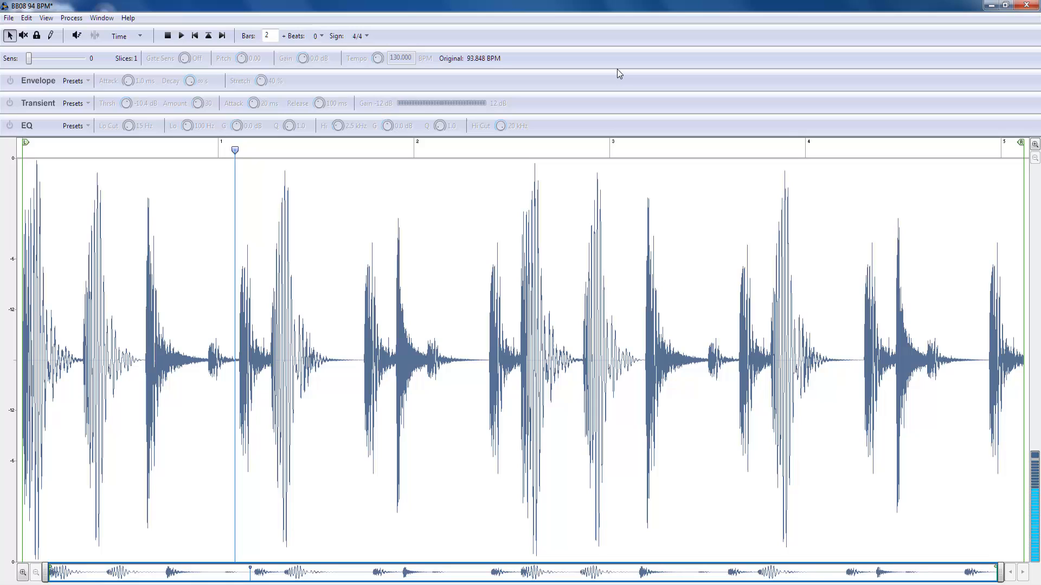
click(626, 151)
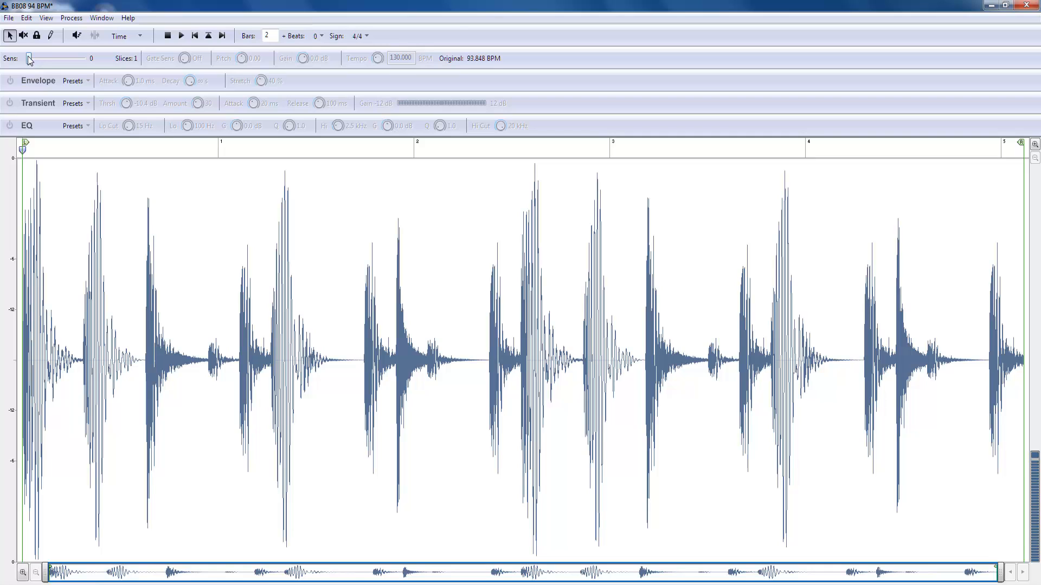
drag(30, 59, 80, 59)
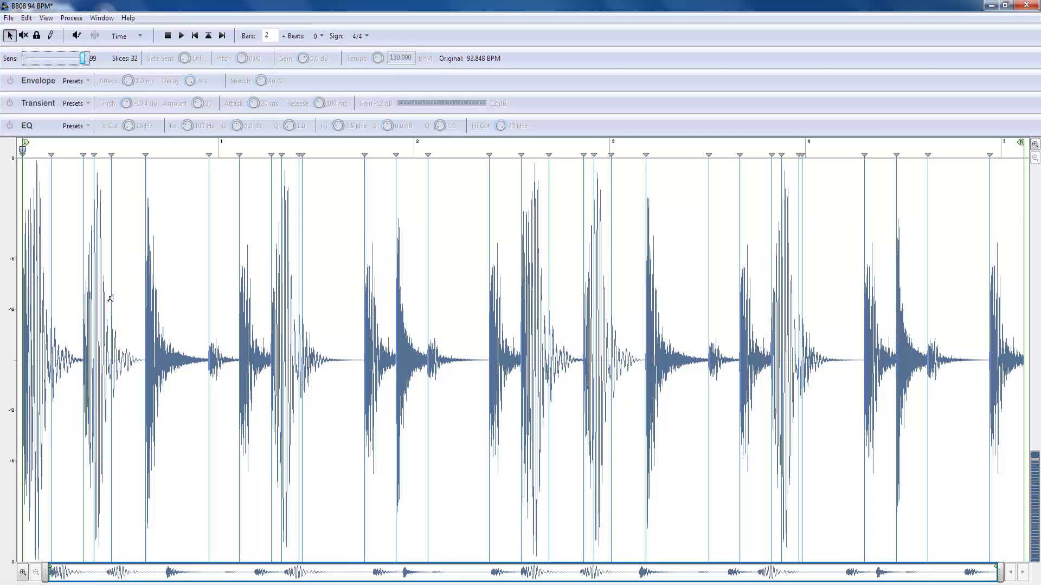
mouse_move(417, 320)
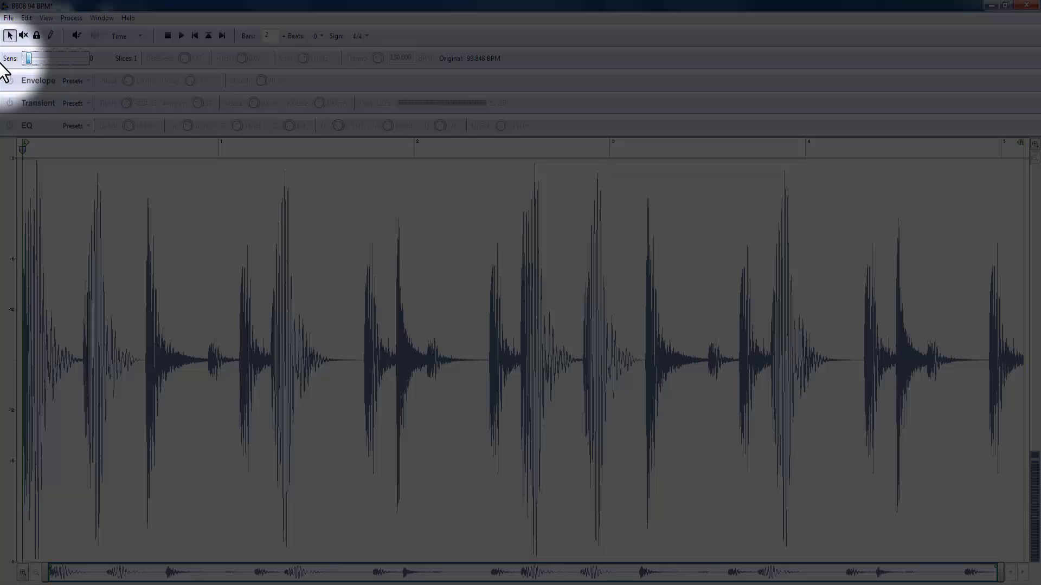
mouse_move(103, 186)
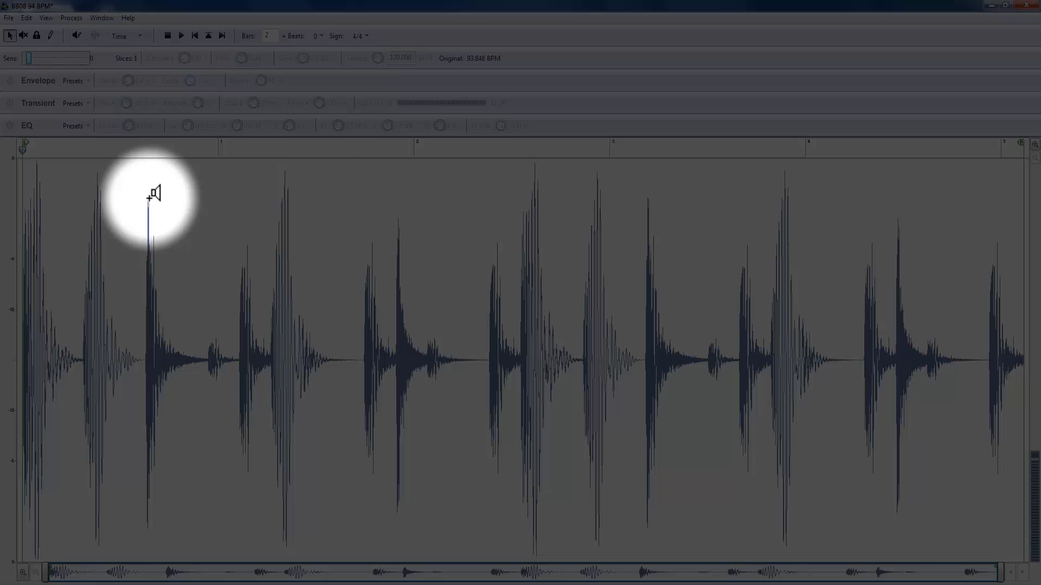
mouse_move(288, 173)
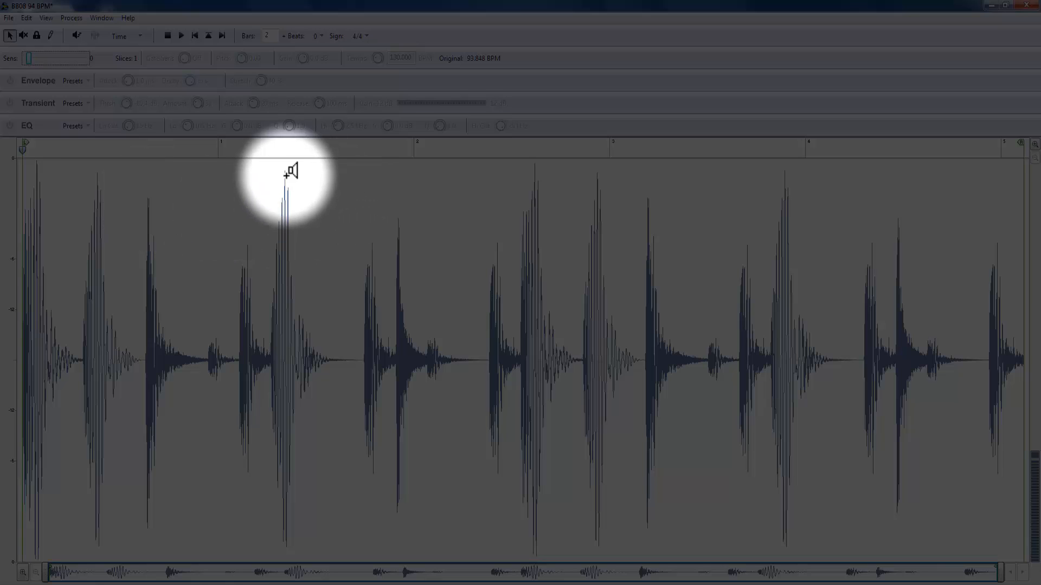
mouse_move(478, 233)
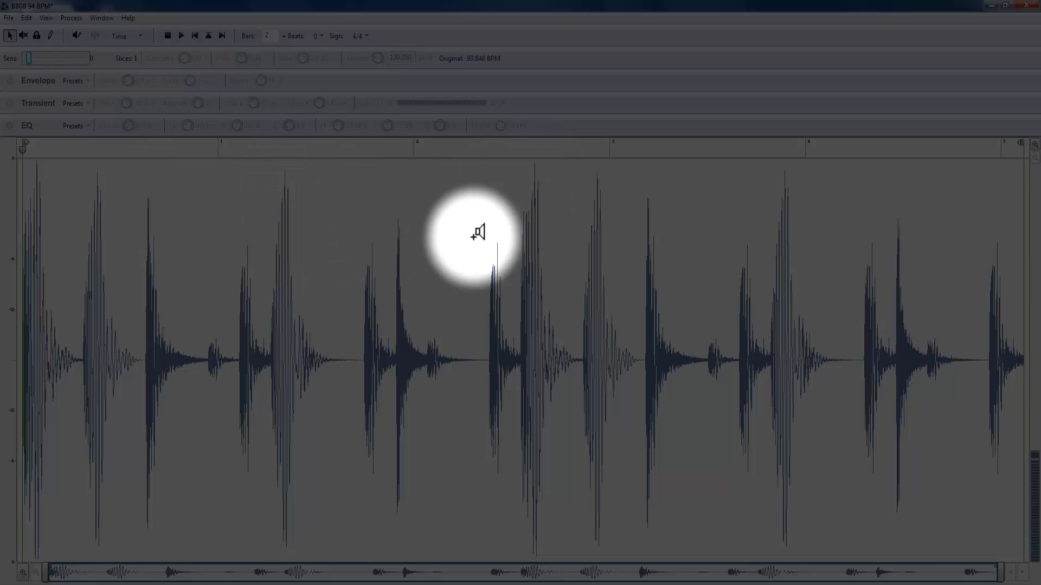
mouse_move(355, 237)
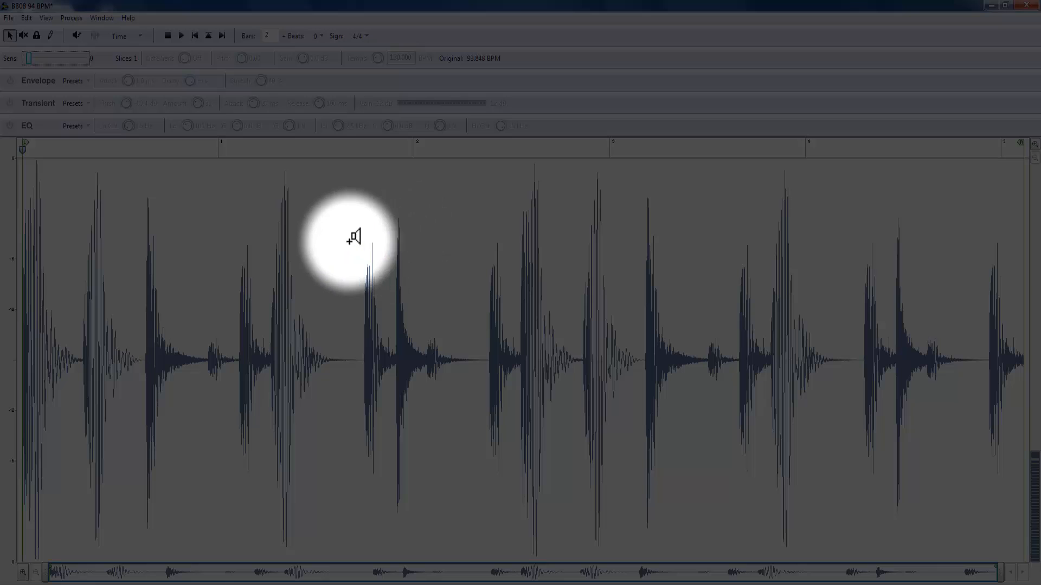
mouse_move(388, 241)
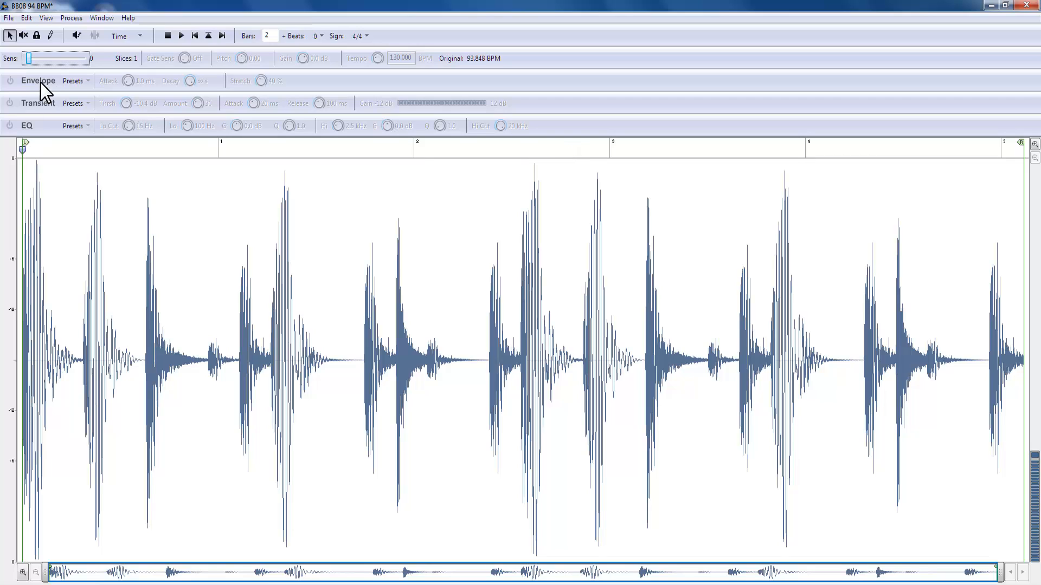
- Drag Sensitivity from 4 up to 47, cutting the drum loop into 16 slices
drag(90, 58, 30, 59)
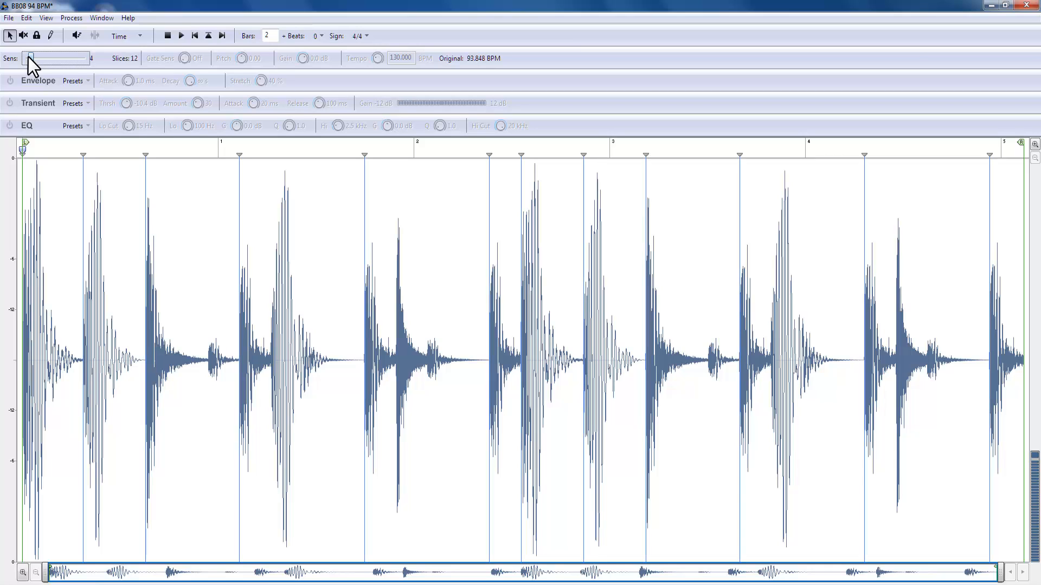
drag(30, 59, 45, 59)
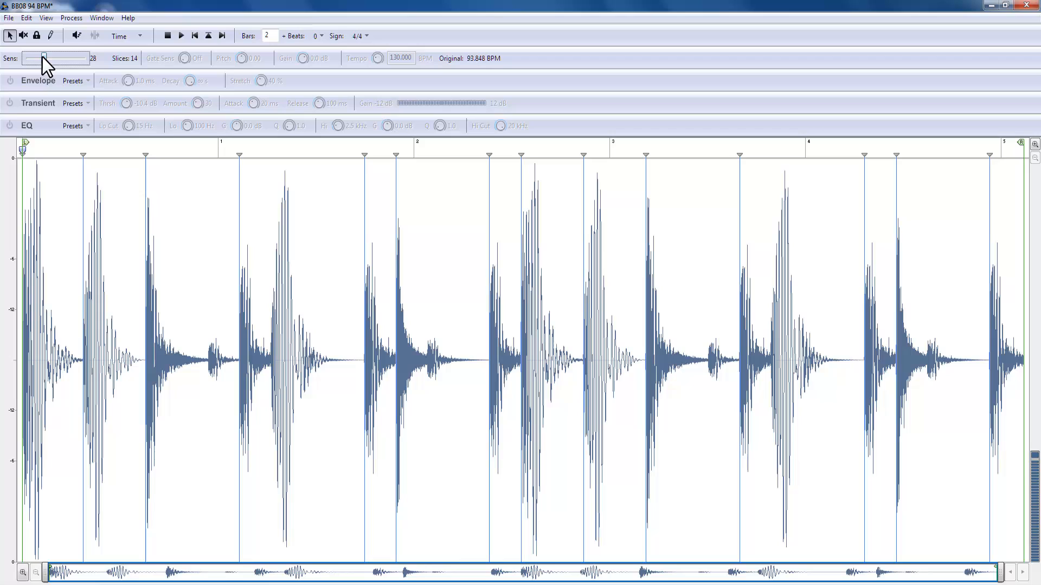
drag(45, 59, 54, 58)
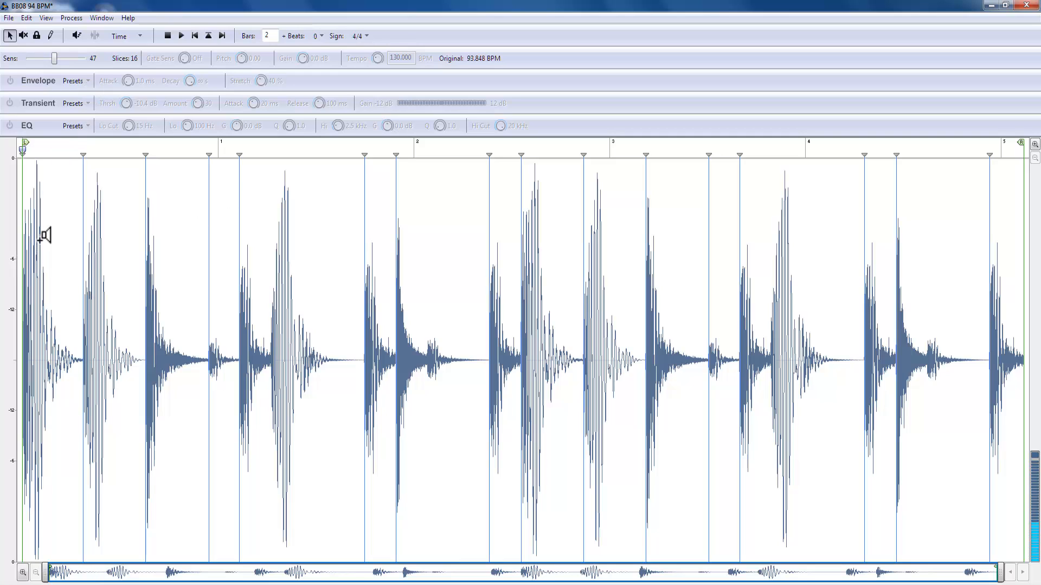
mouse_move(123, 215)
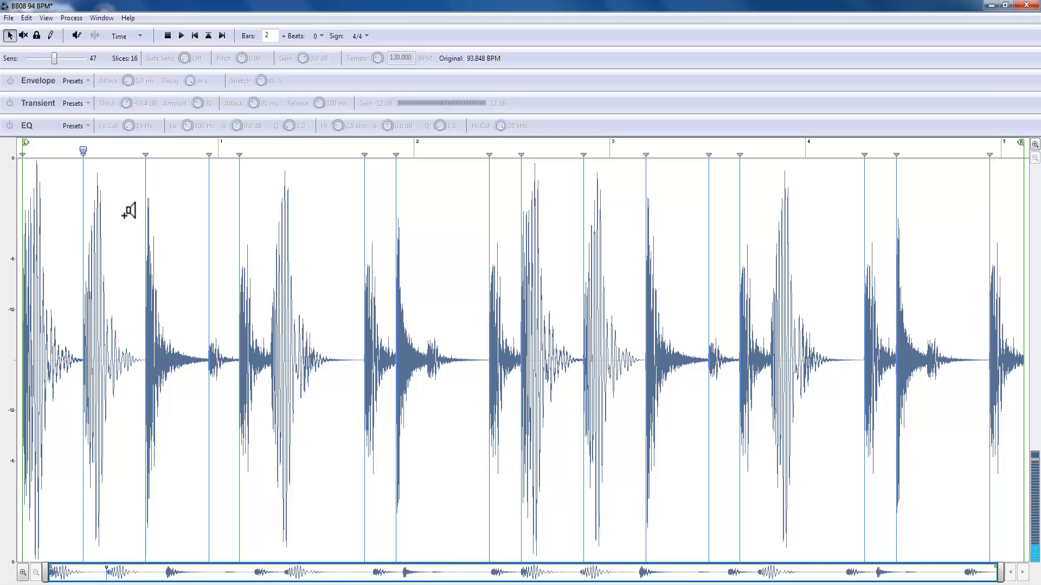
mouse_move(136, 123)
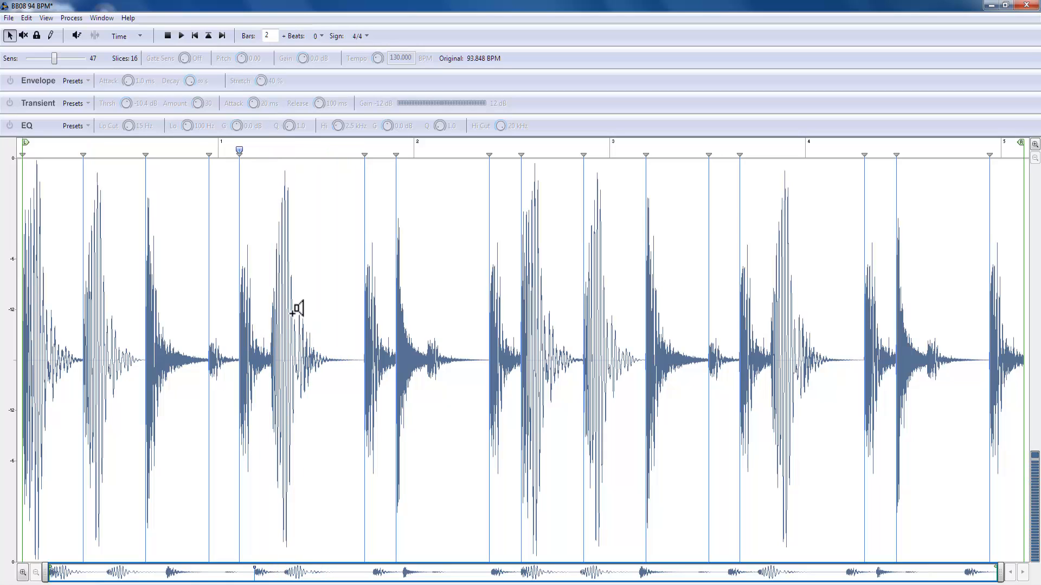
- Draw four slice markers with the Pencil tool for 20 slices, and enable Preview
click(50, 35)
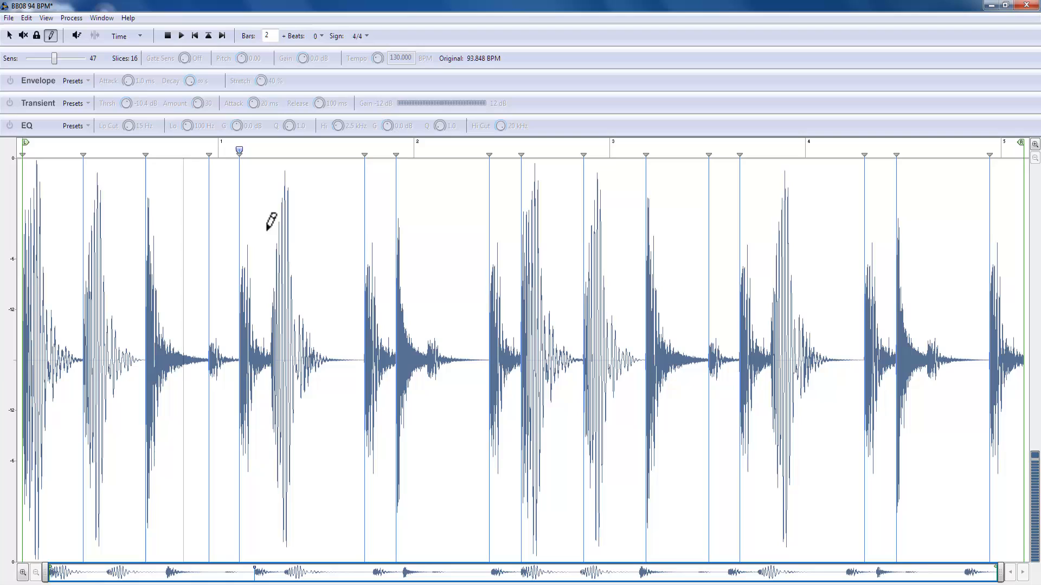
mouse_move(297, 293)
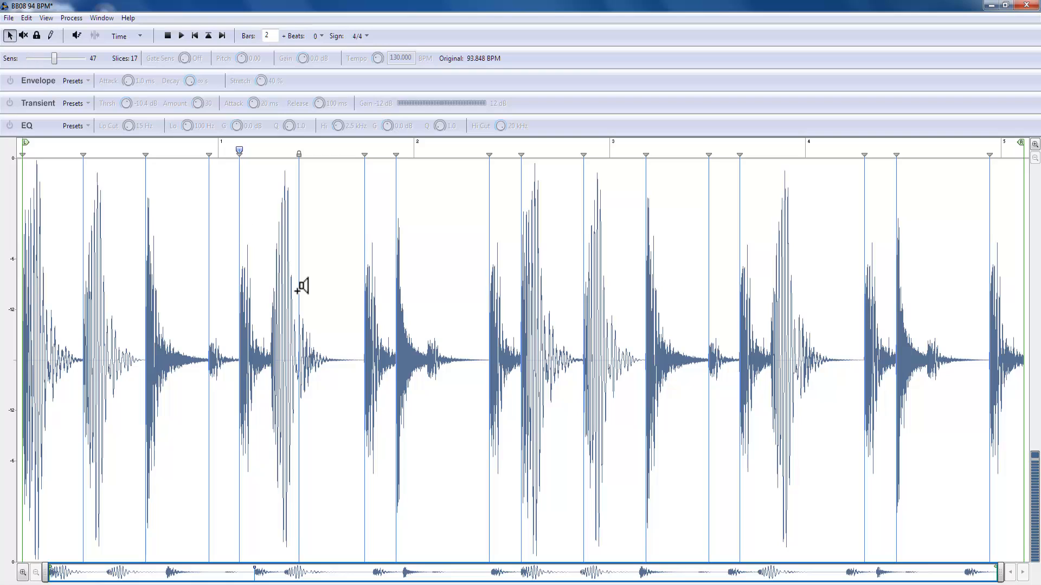
mouse_move(292, 287)
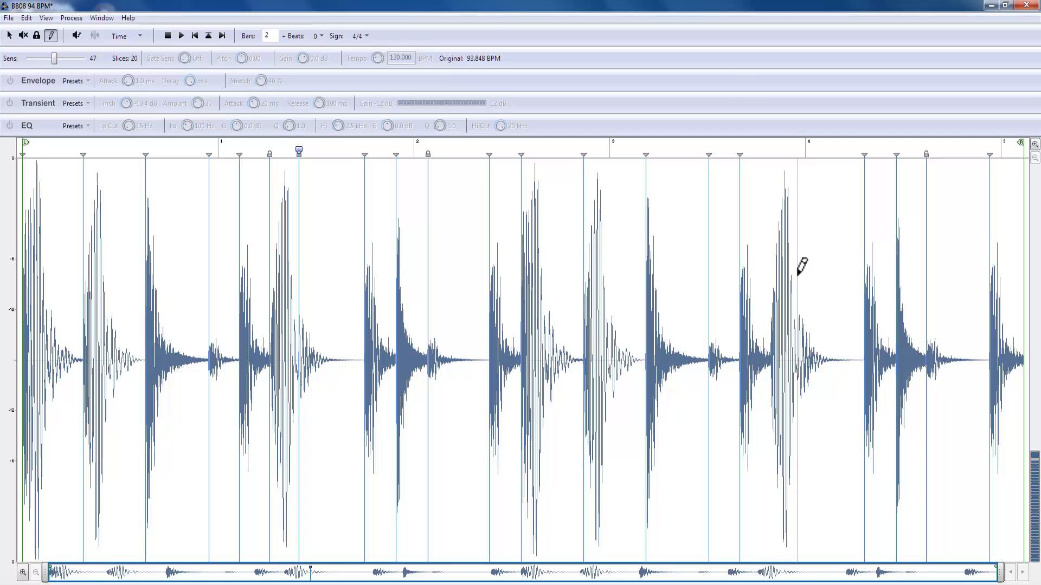
mouse_move(730, 71)
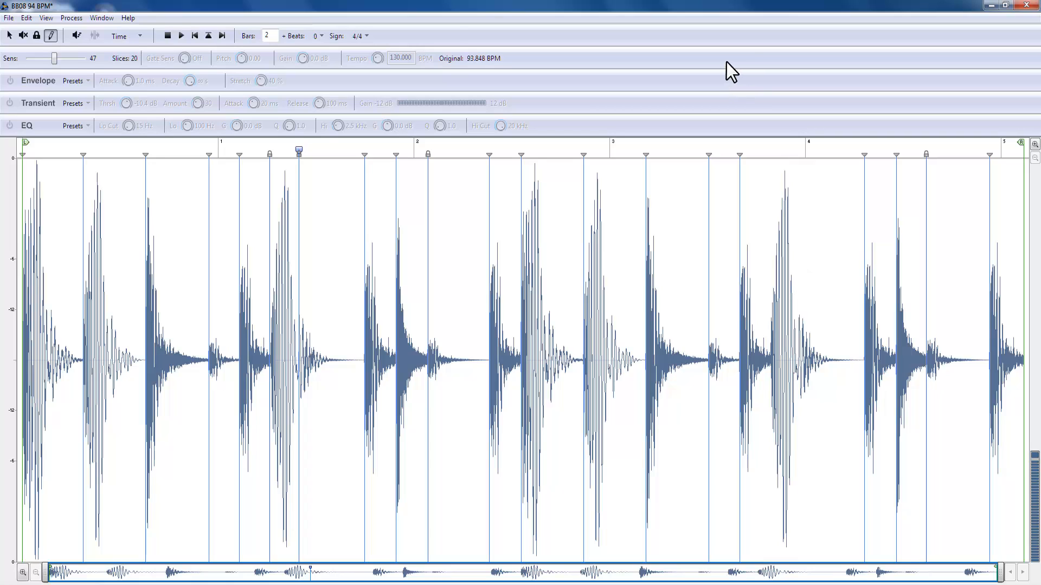
click(457, 151)
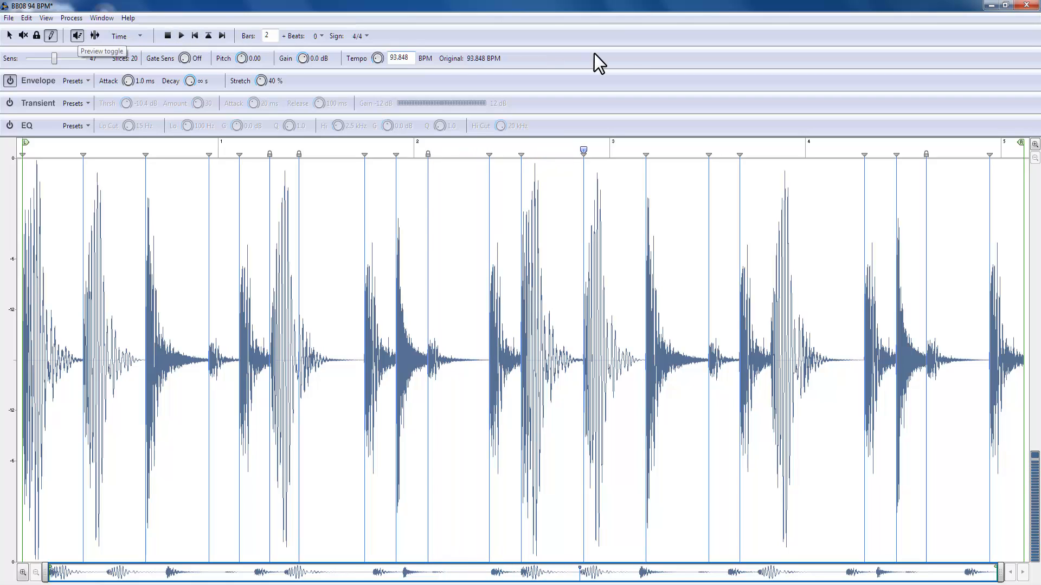
mouse_move(80, 43)
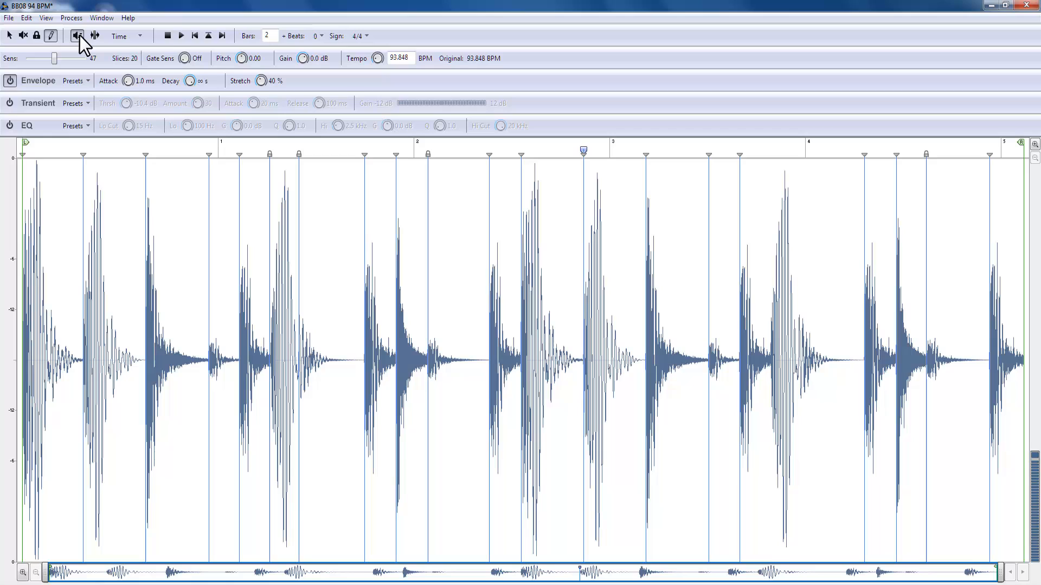
mouse_move(77, 36)
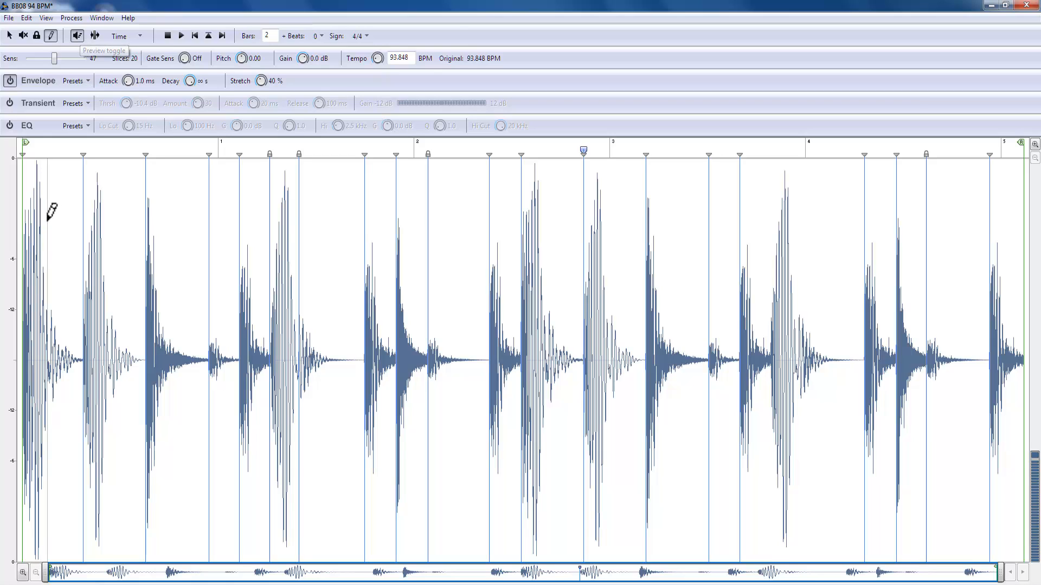
mouse_move(474, 64)
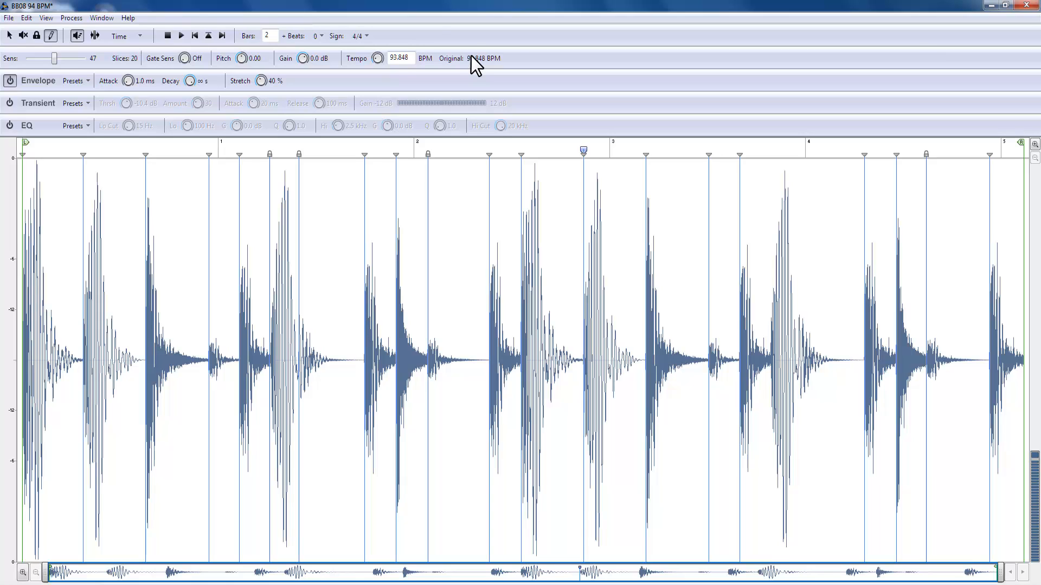
mouse_move(378, 63)
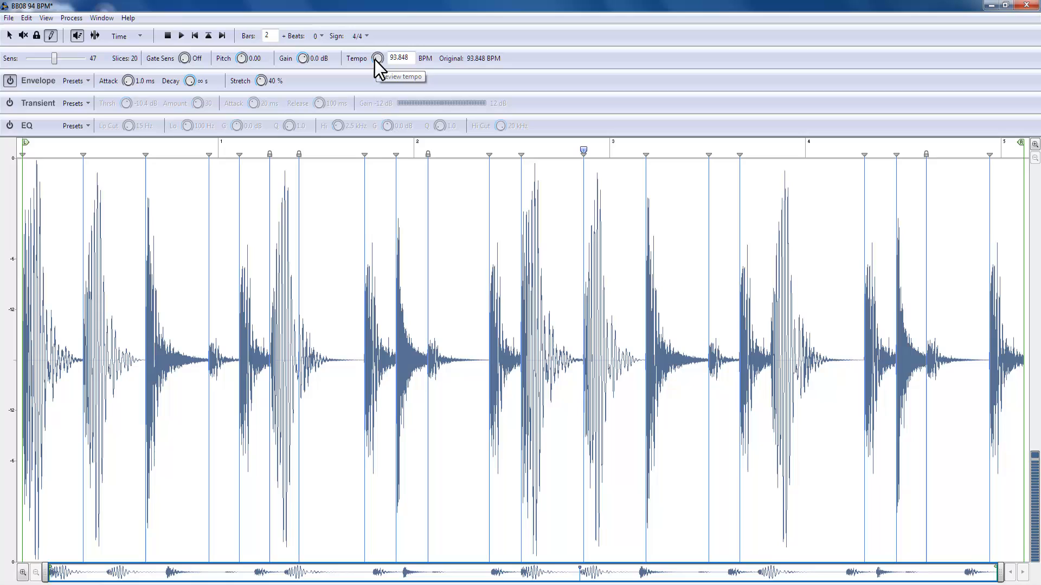
- Change the preview tempo from 93.848 to 80 BPM
triple_click(398, 58)
text(80.000)
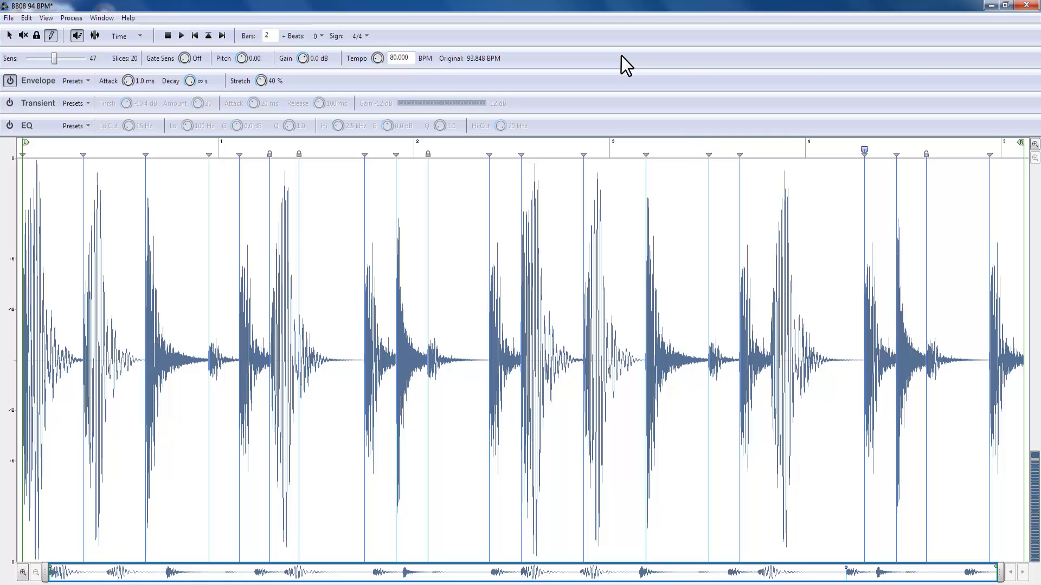
mouse_move(148, 70)
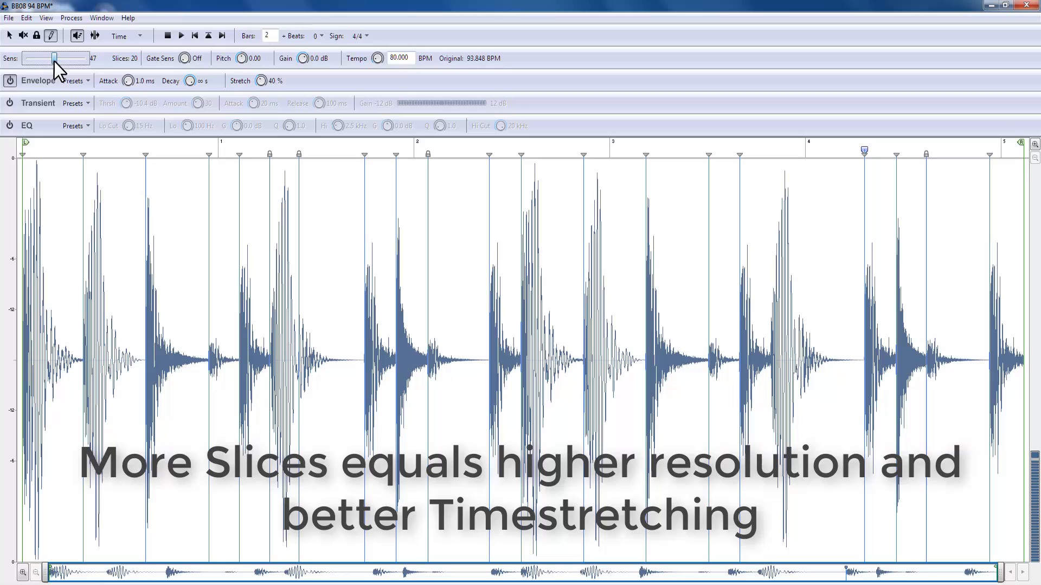
- Push Sensitivity up for finer slicing, then ease it back to 63 for 22 slices
drag(54, 59, 68, 59)
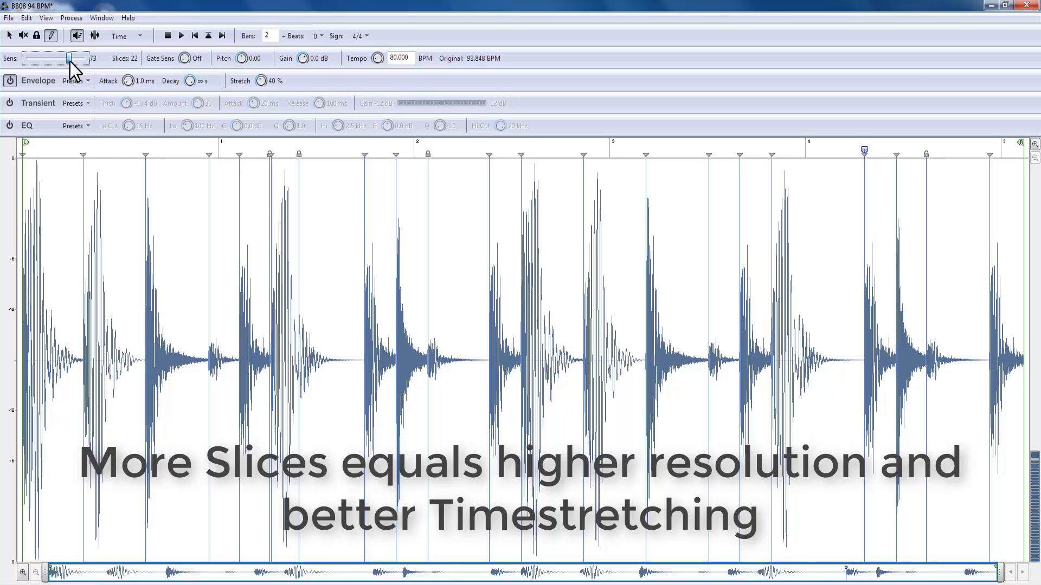
drag(69, 58, 78, 59)
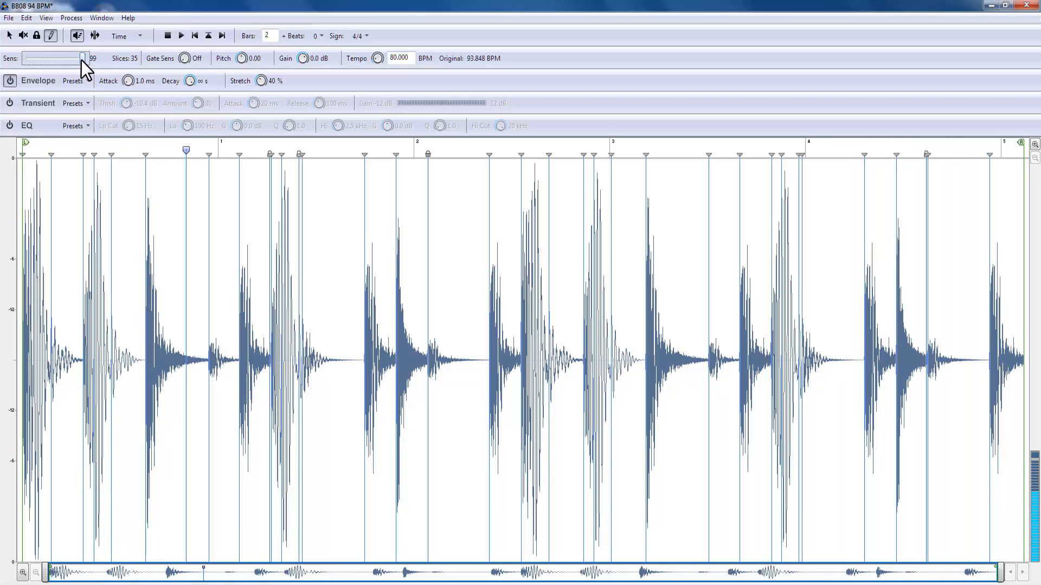
drag(81, 59, 65, 58)
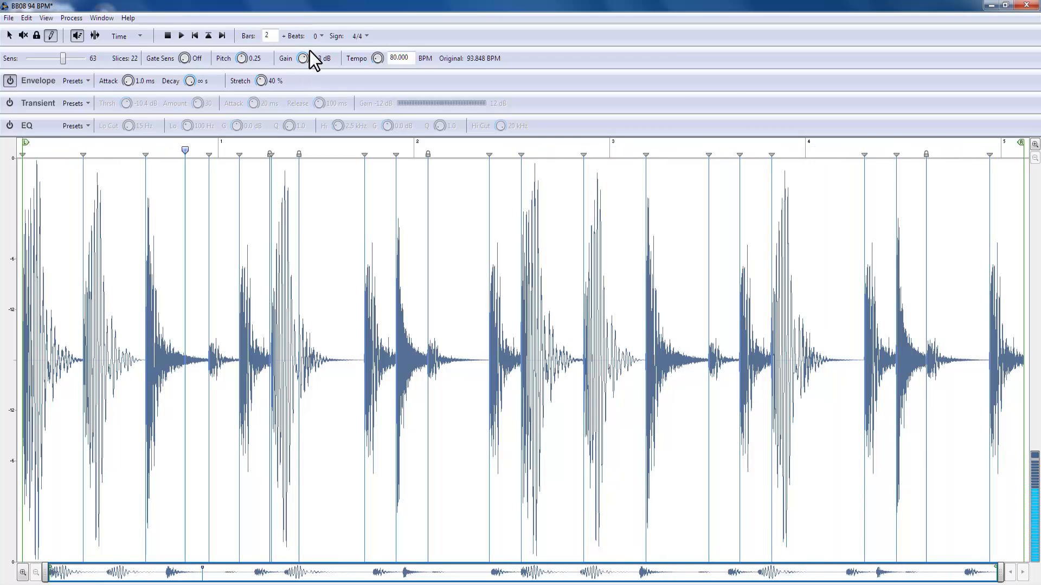
- Lower the gain to -1.3 dB and disable envelope processing
click(303, 58)
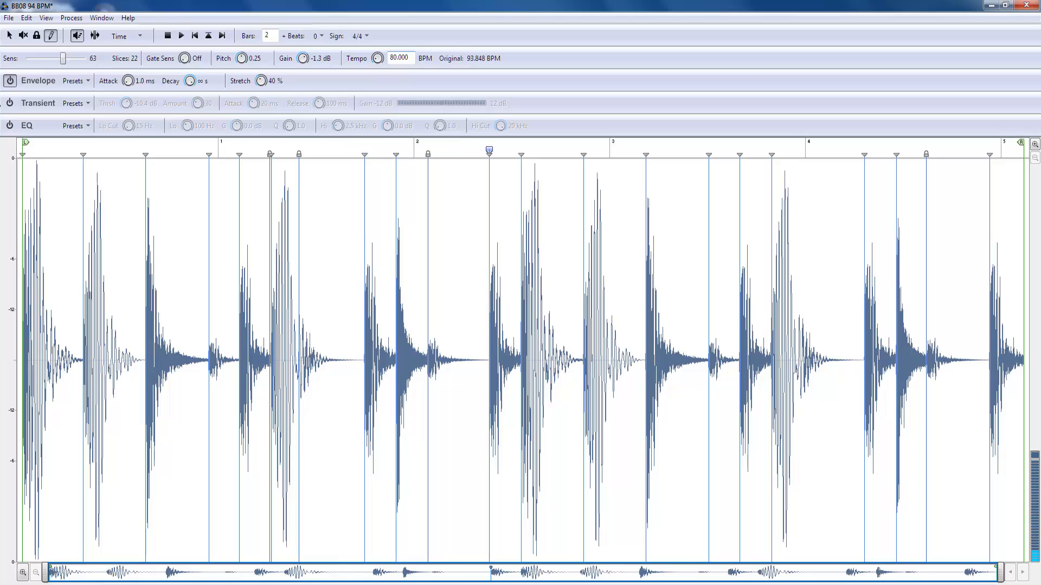
click(10, 80)
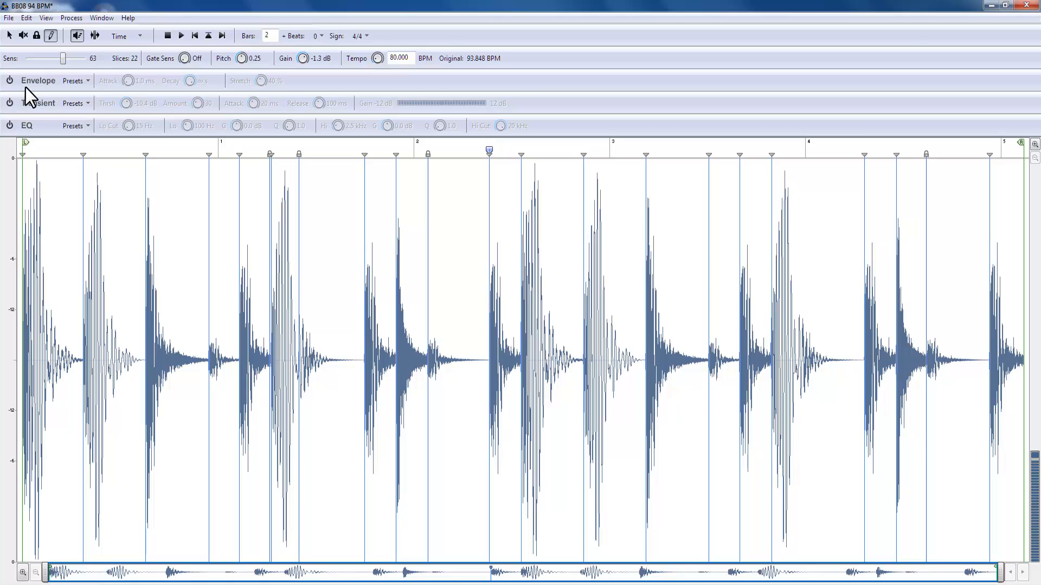
- Enable Envelope, apply a preset (2.5 ms attack, 190 ms decay, 76% stretch), then disable it
click(9, 81)
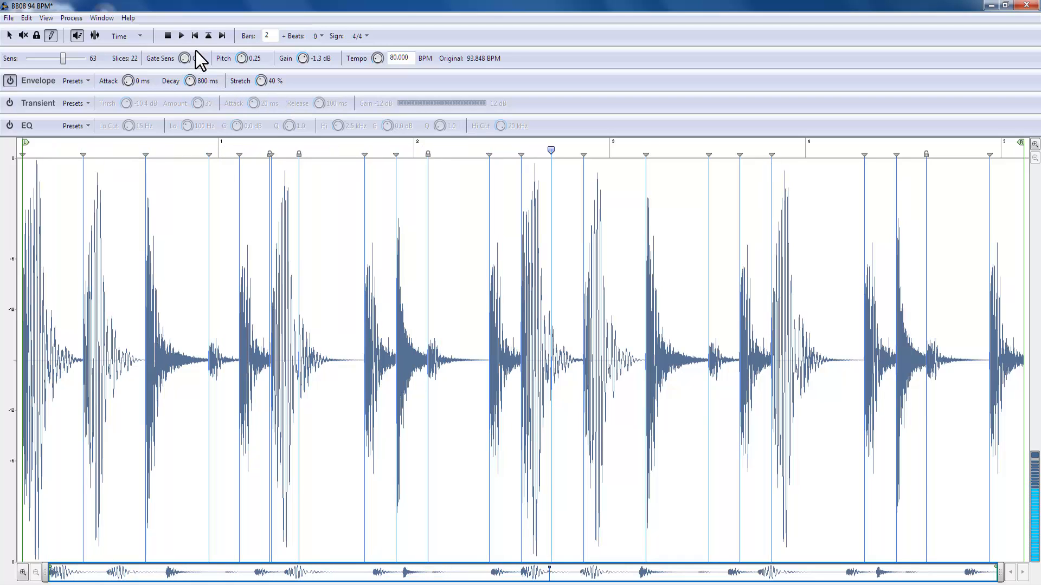
click(74, 81)
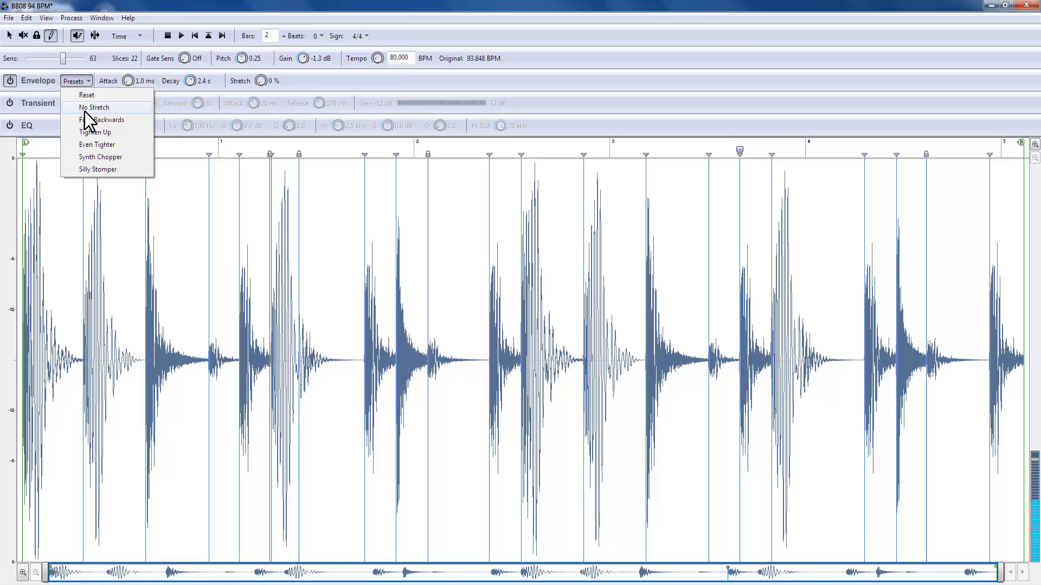
click(95, 132)
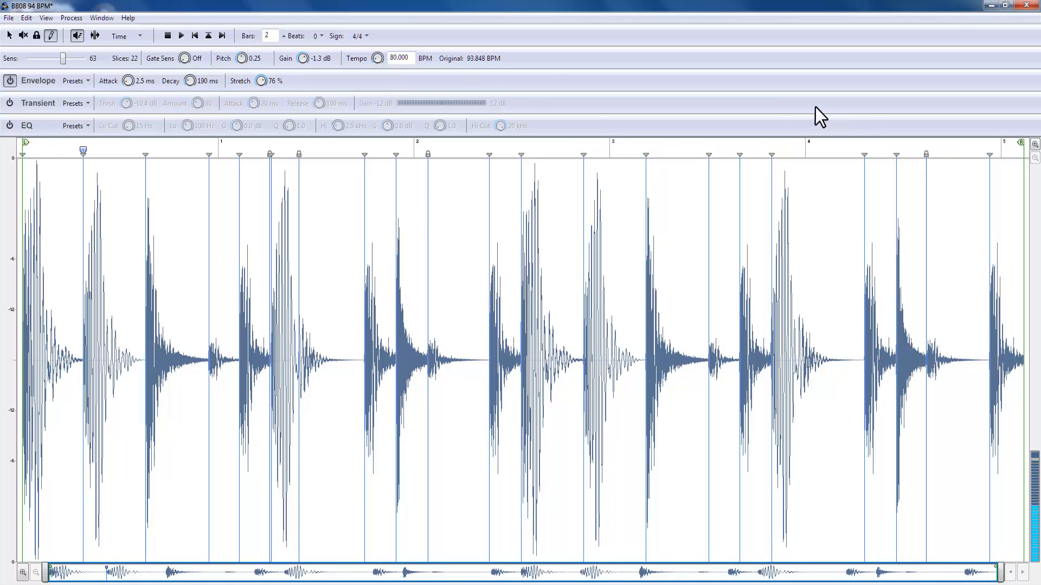
click(10, 80)
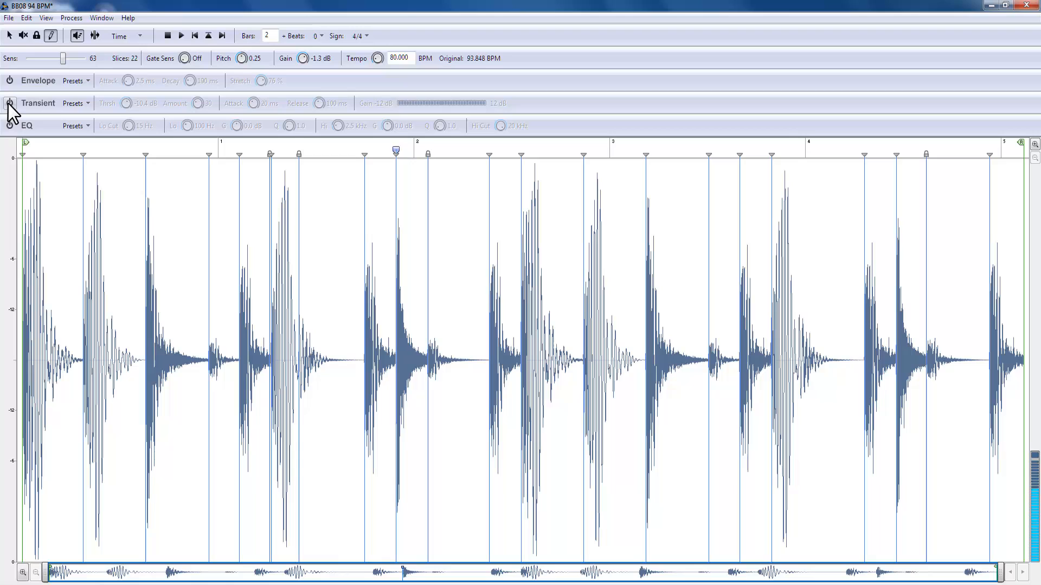
- Apply a transient preset (-23.6 dB threshold, 53 amount, 54 ms attack, 490 ms release), then bypass it
click(74, 103)
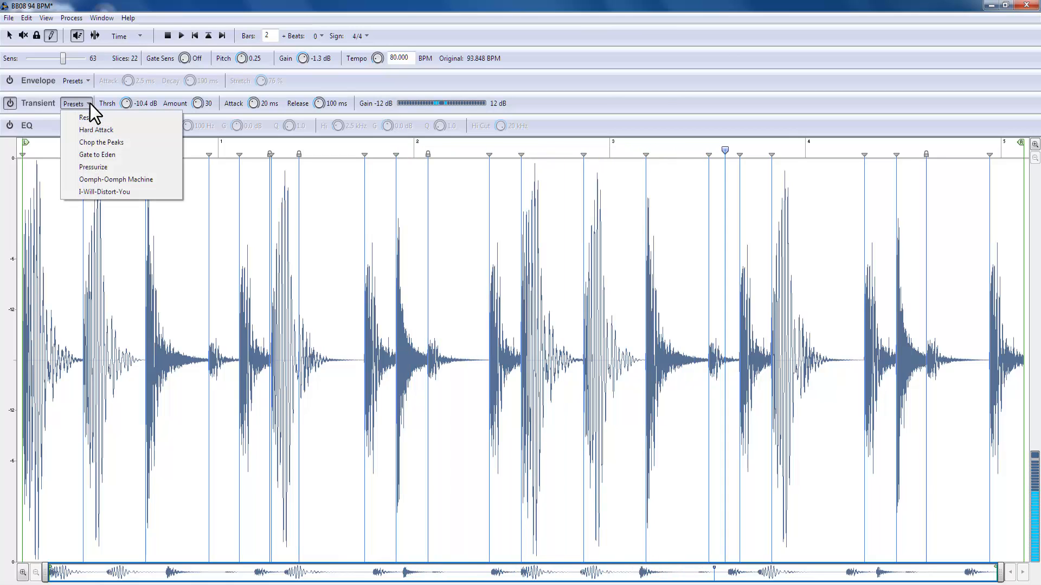
click(96, 130)
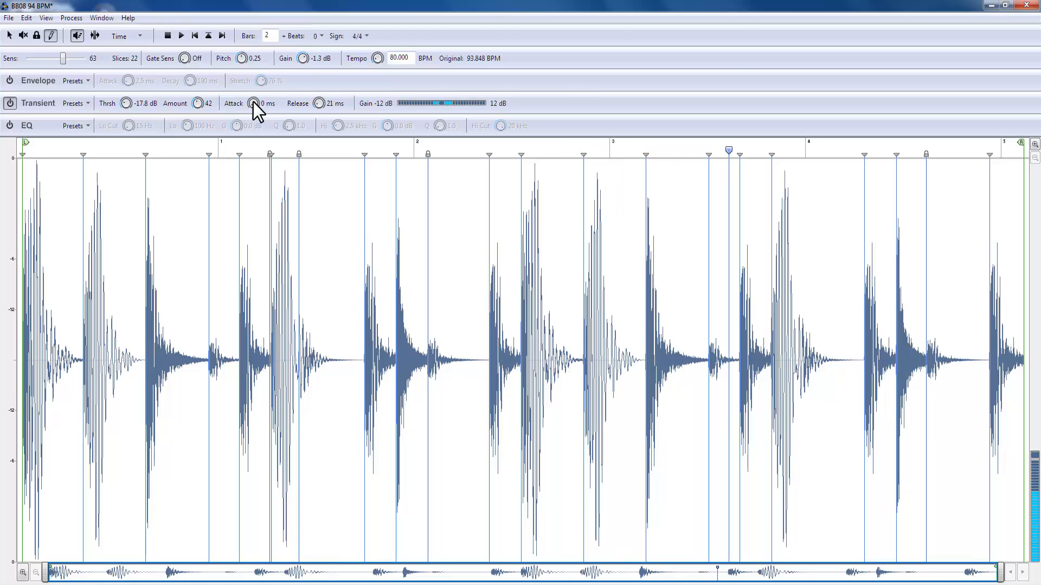
drag(254, 103, 331, 96)
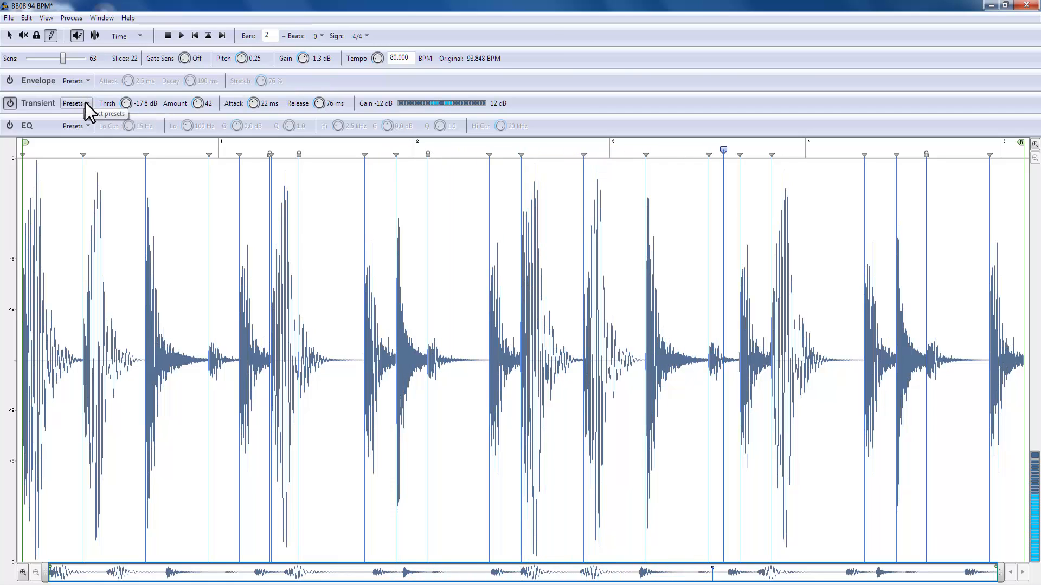
click(75, 103)
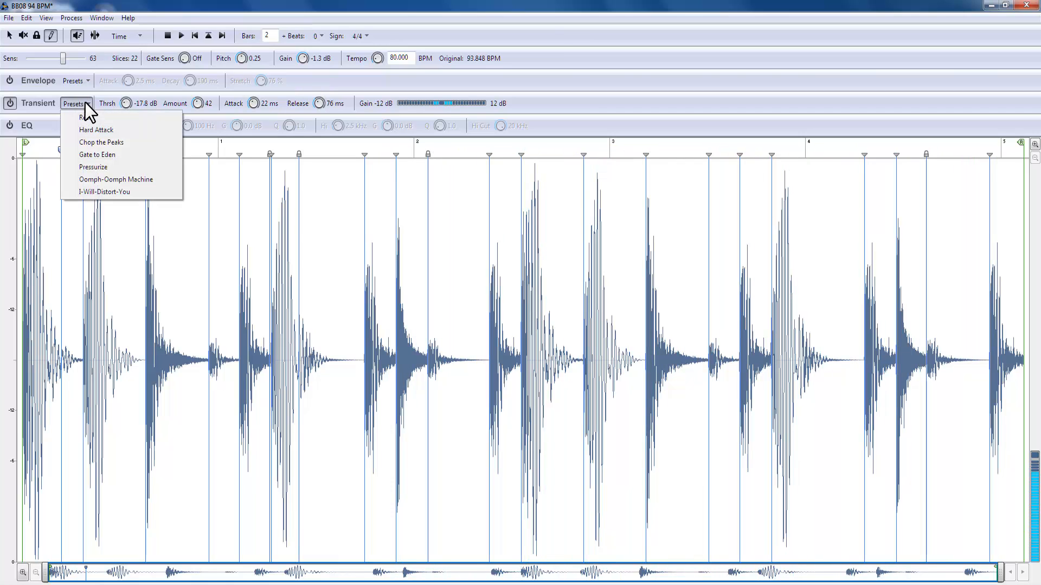
click(96, 130)
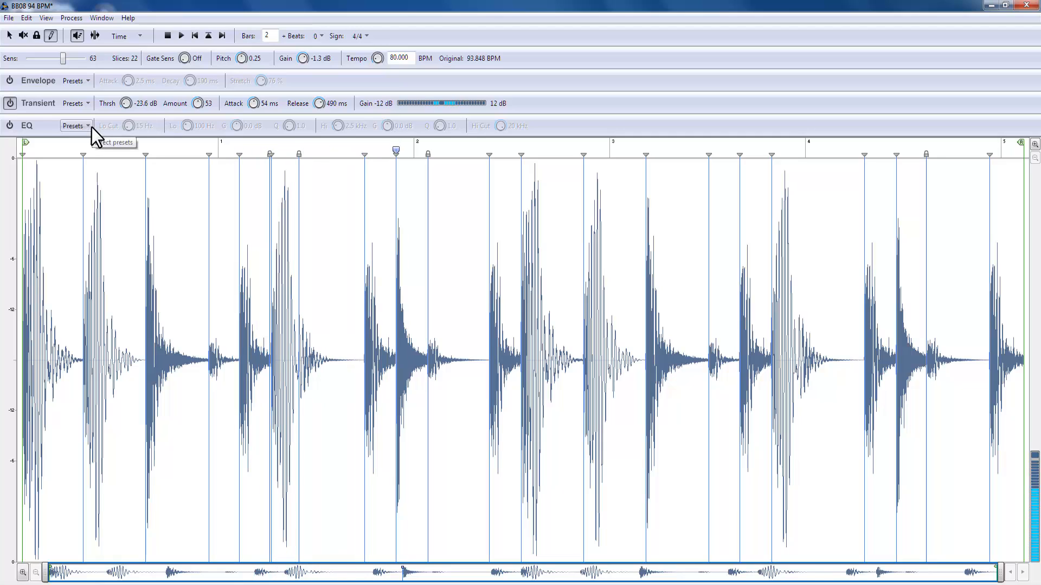
click(10, 103)
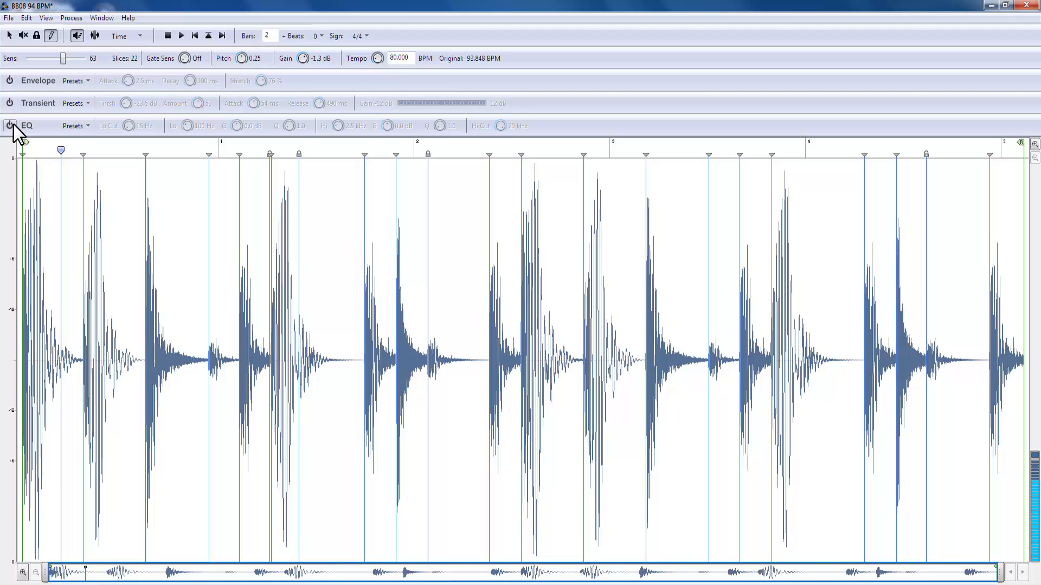
- Enable EQ with the Drum Clean-Up preset: 40 Hz low at -2.6 dB, 6.1 kHz high
click(10, 125)
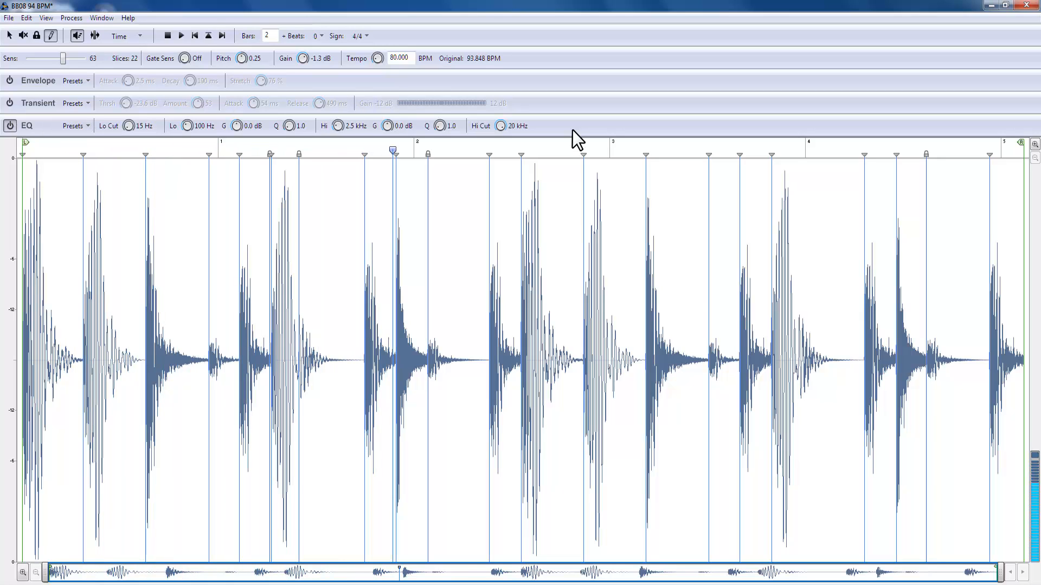
click(75, 125)
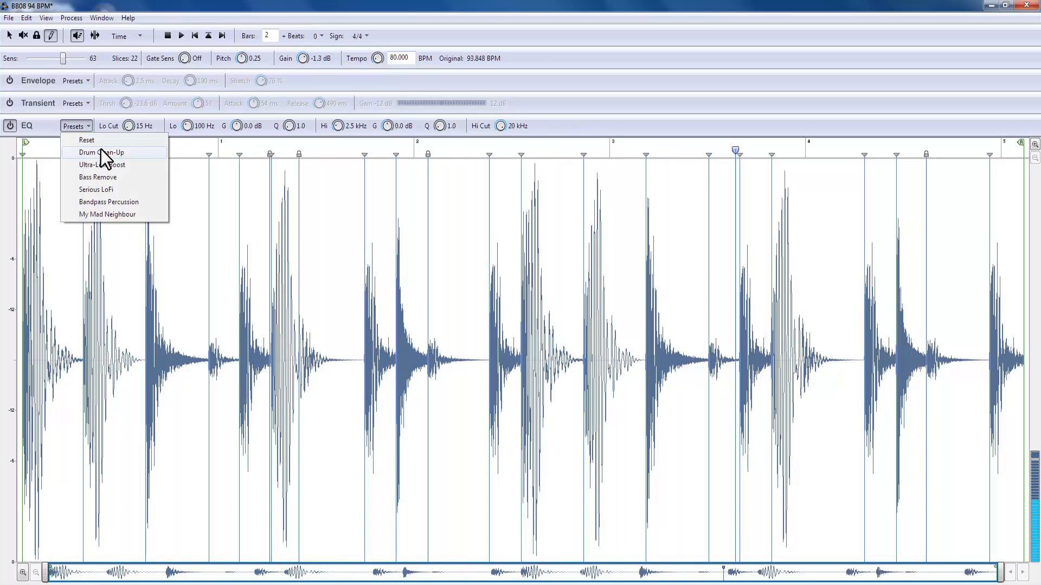
click(101, 152)
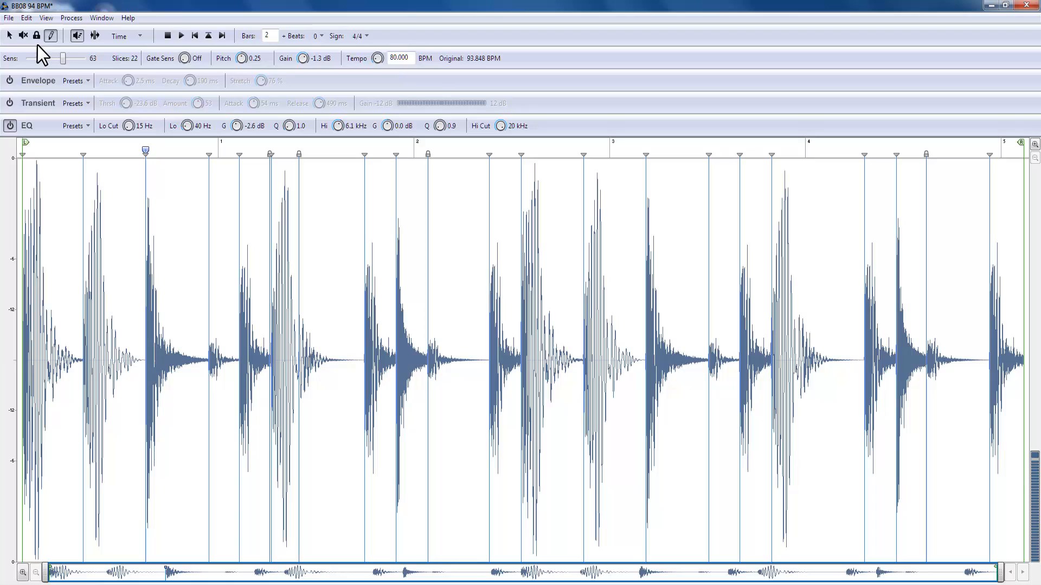
mouse_move(36, 36)
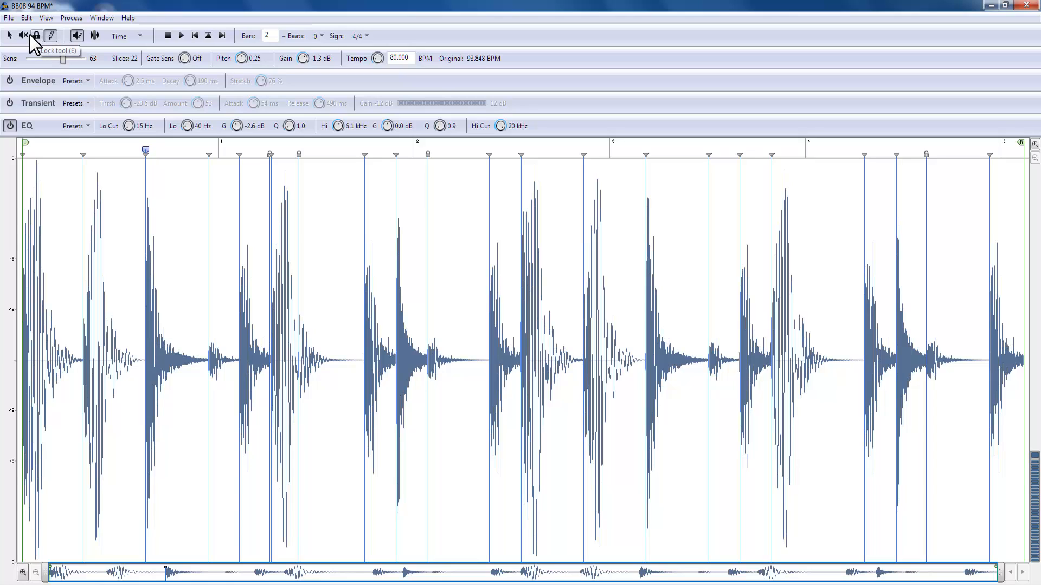
mouse_move(92, 41)
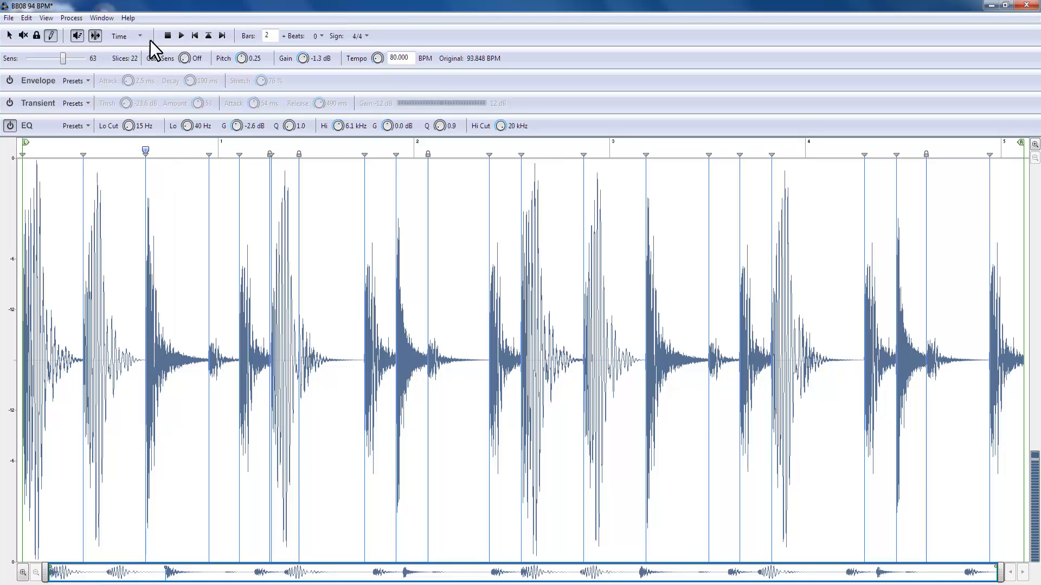
click(137, 35)
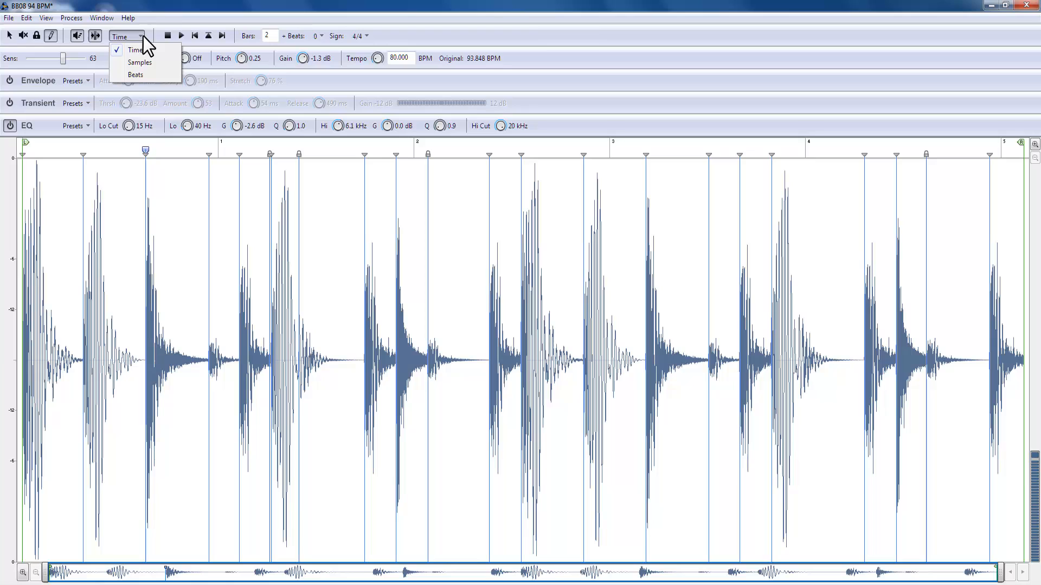
click(132, 50)
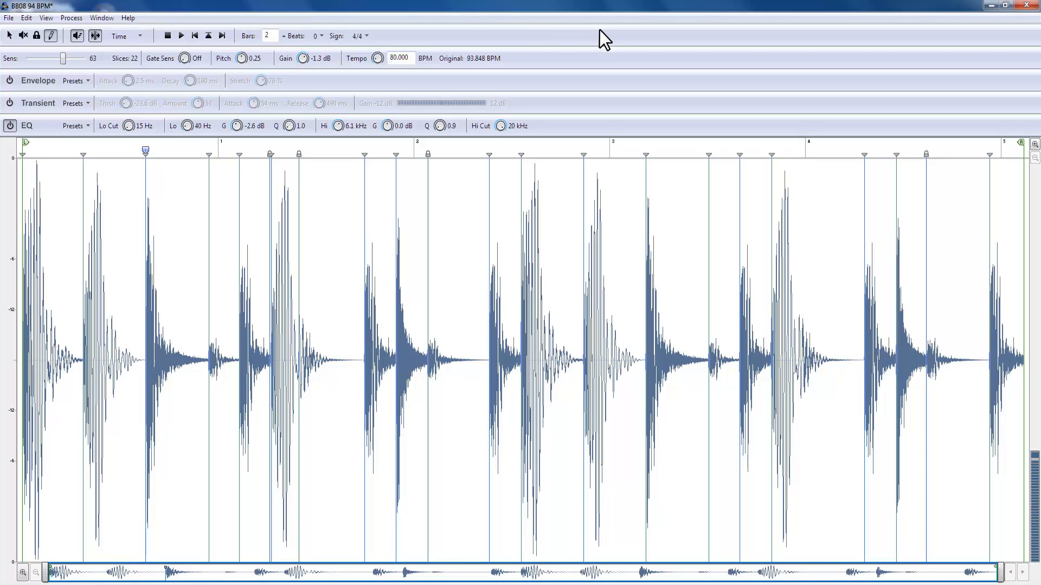
mouse_move(71, 18)
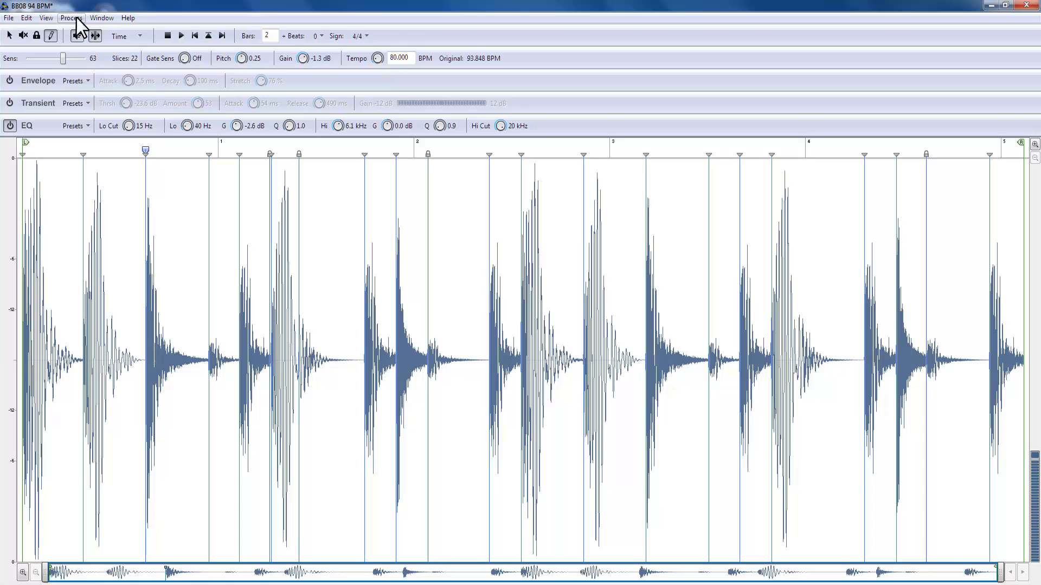
- Browse the audio processing commands menu twice without applying anything
click(71, 18)
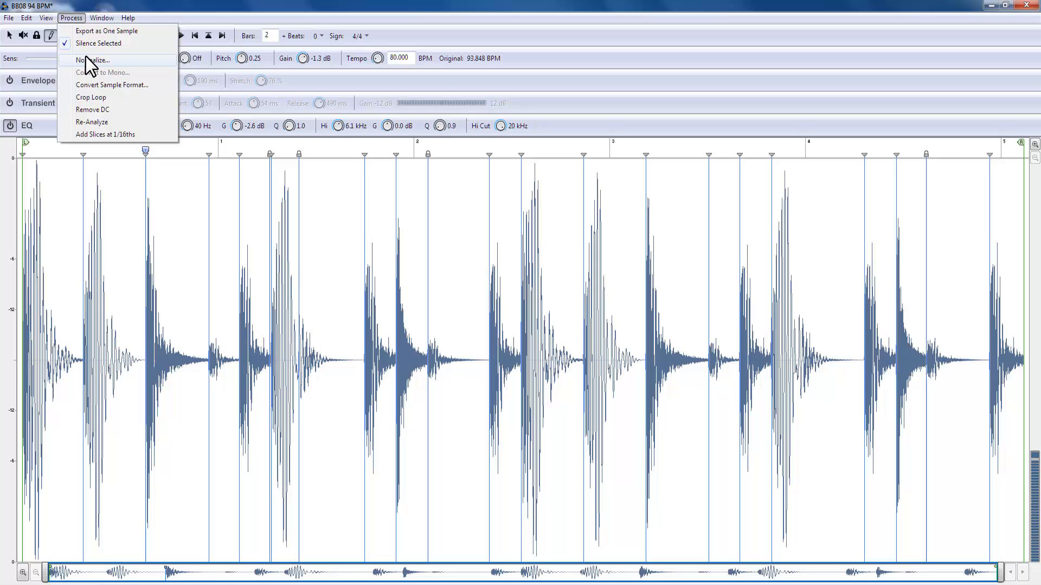
mouse_move(126, 74)
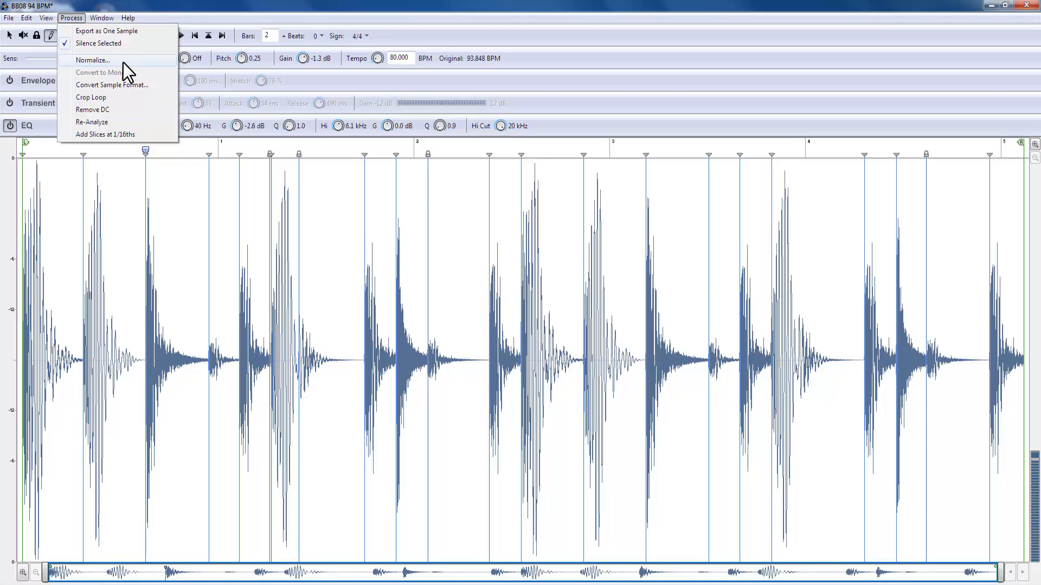
mouse_move(118, 240)
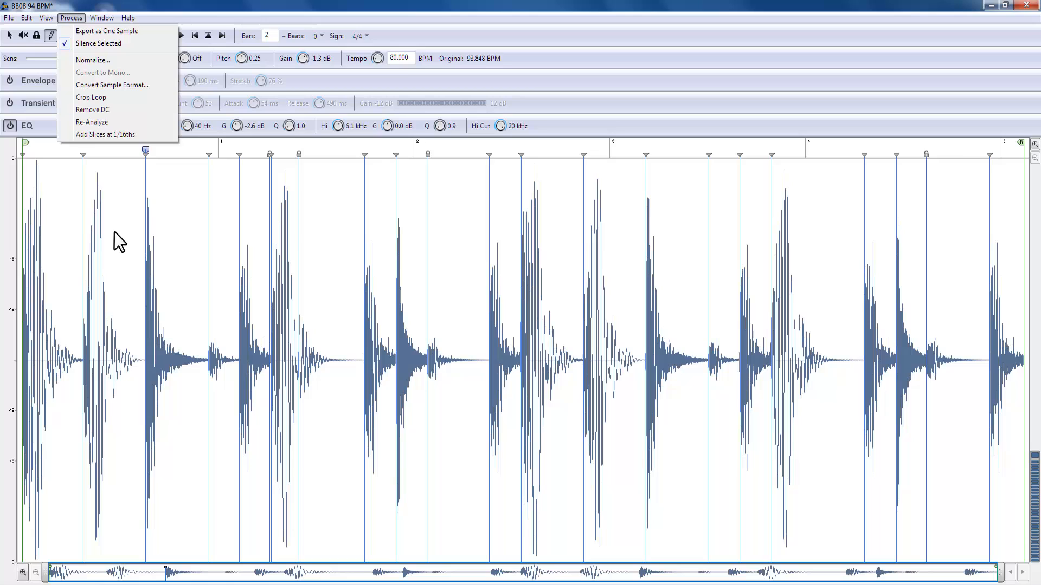
mouse_move(178, 260)
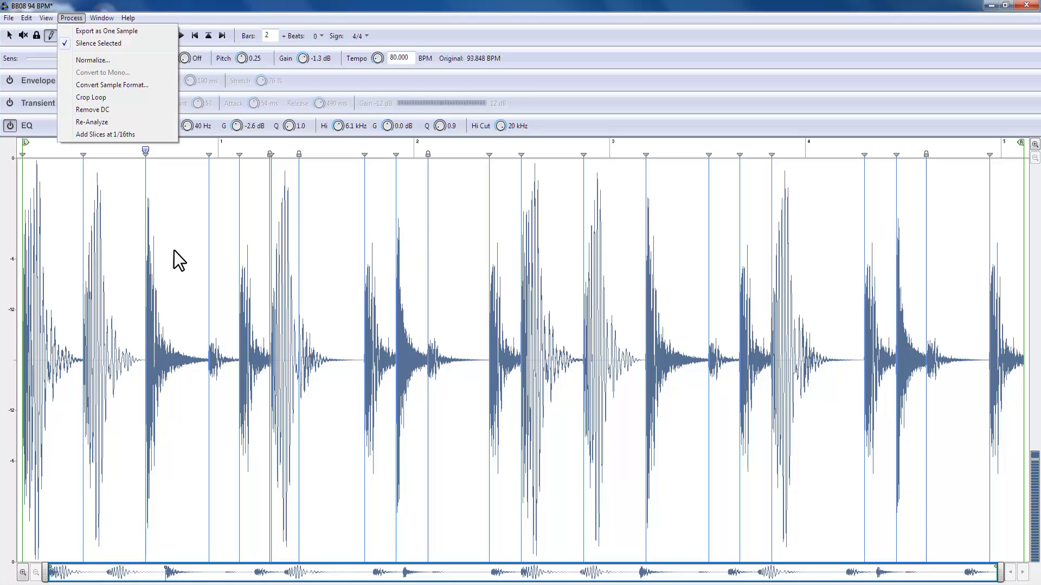
mouse_move(97, 105)
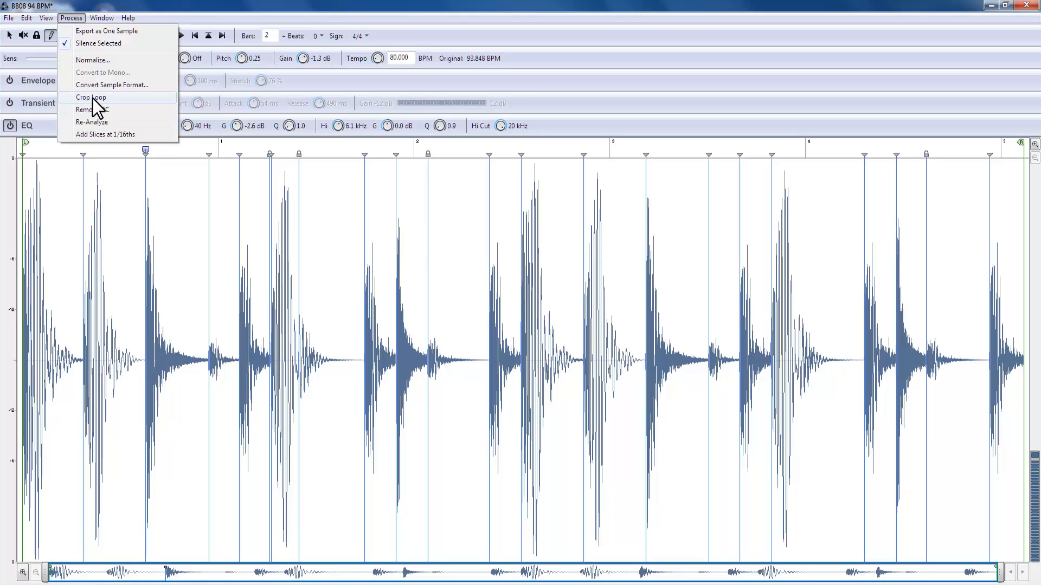
mouse_move(659, 120)
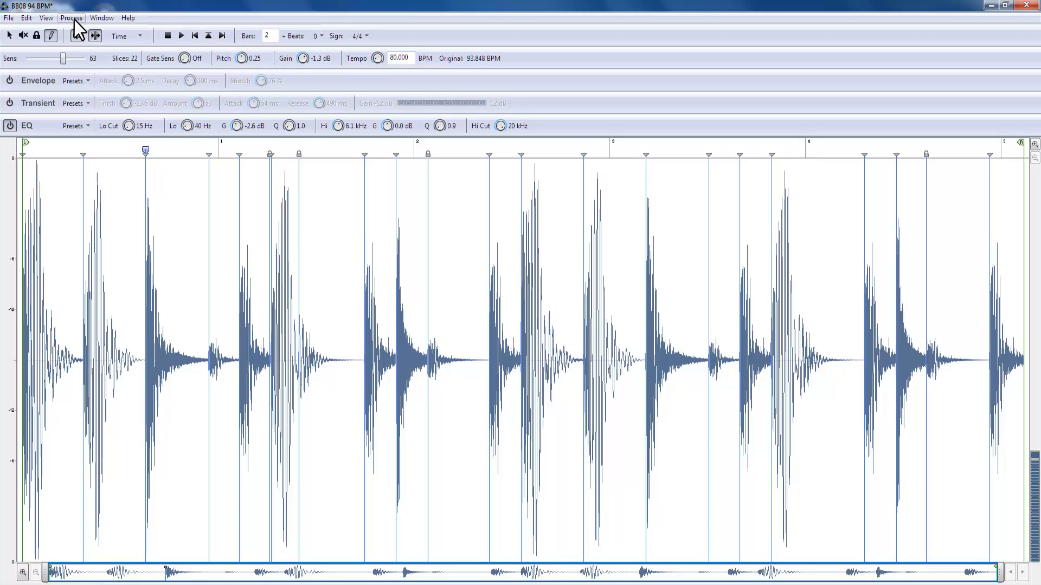
click(71, 17)
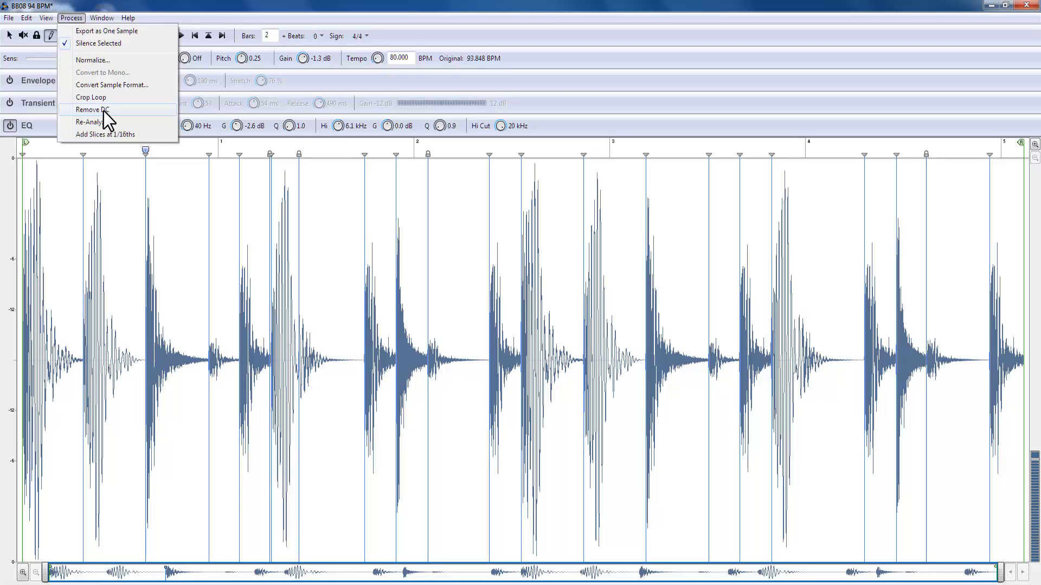
mouse_move(201, 361)
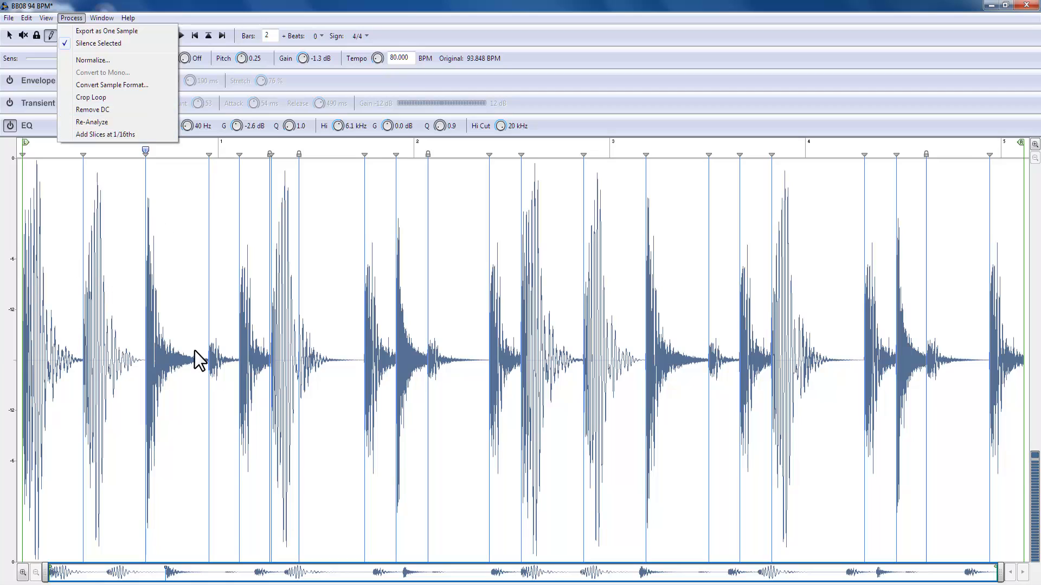
mouse_move(91, 304)
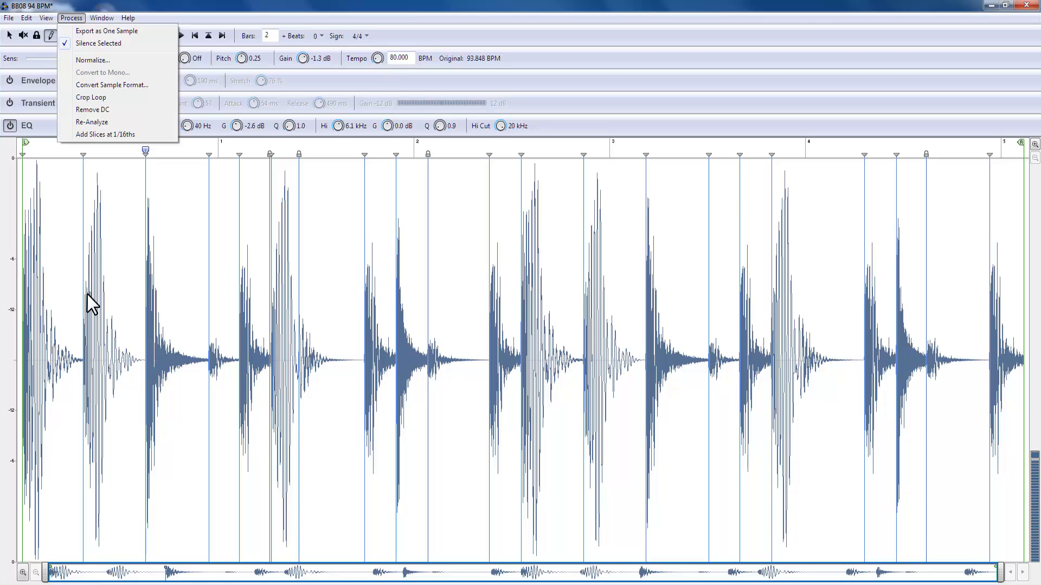
mouse_move(104, 314)
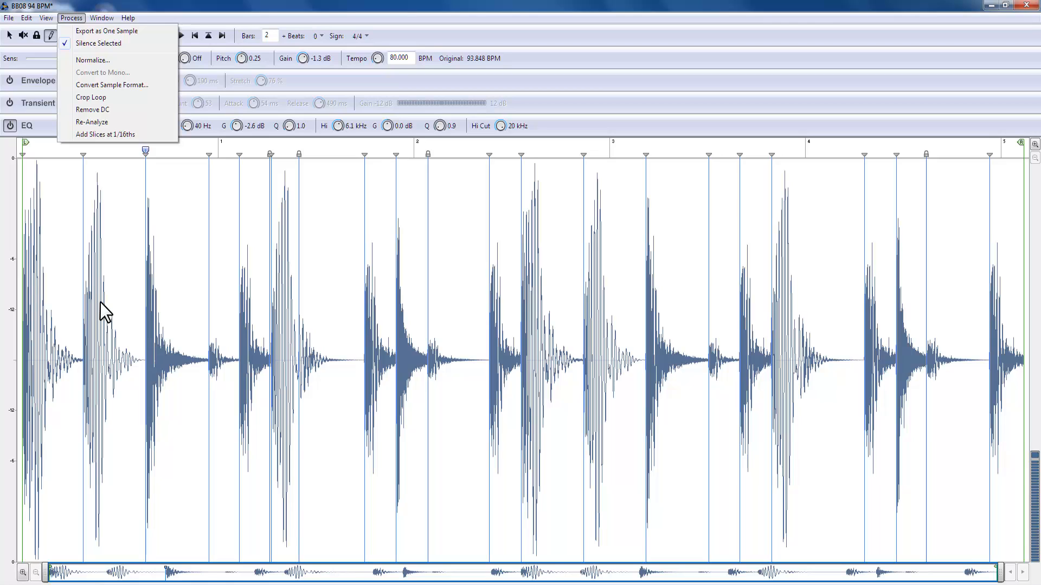
mouse_move(173, 372)
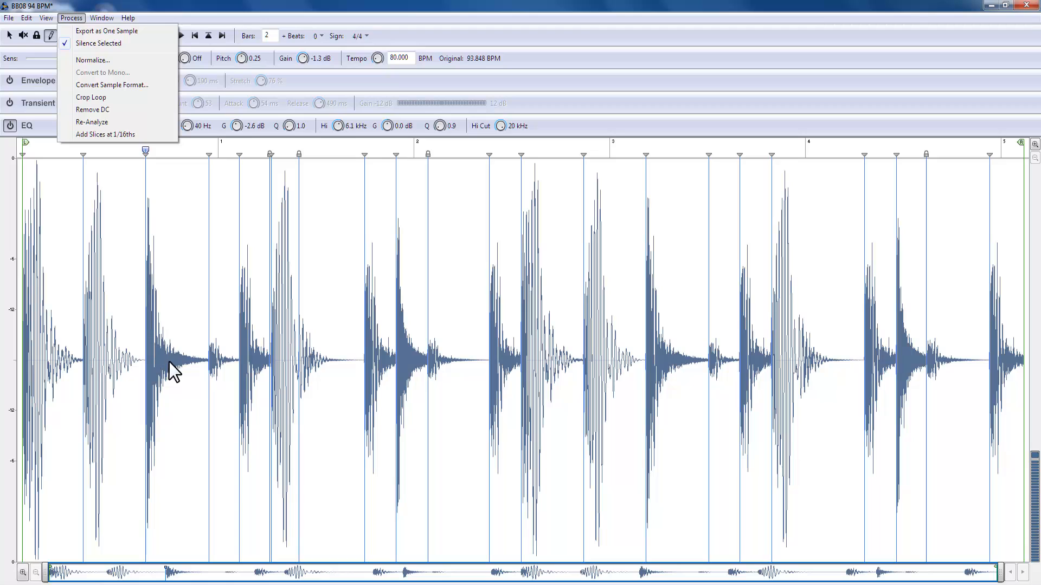
mouse_move(163, 396)
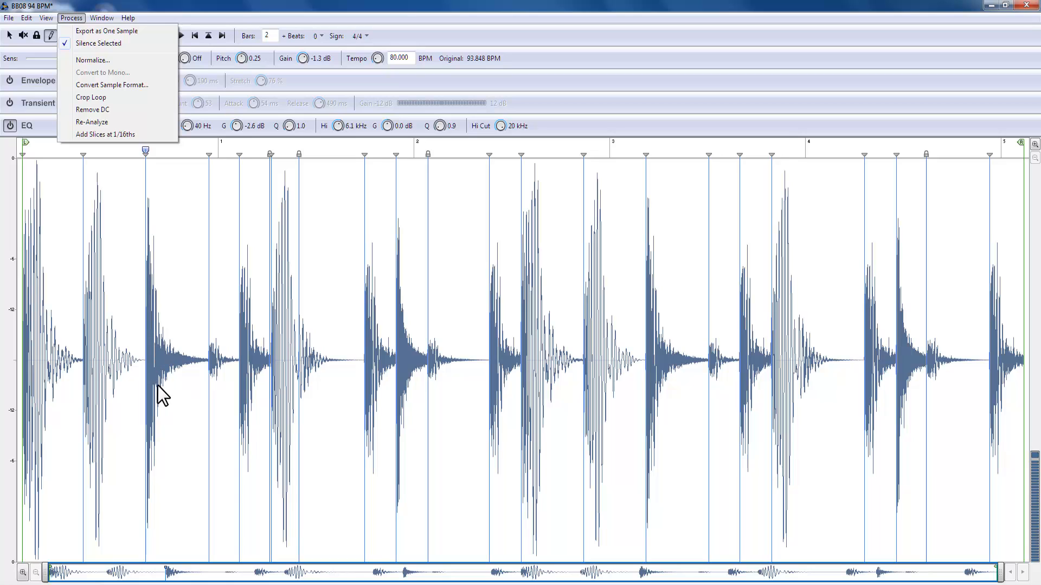
mouse_move(107, 122)
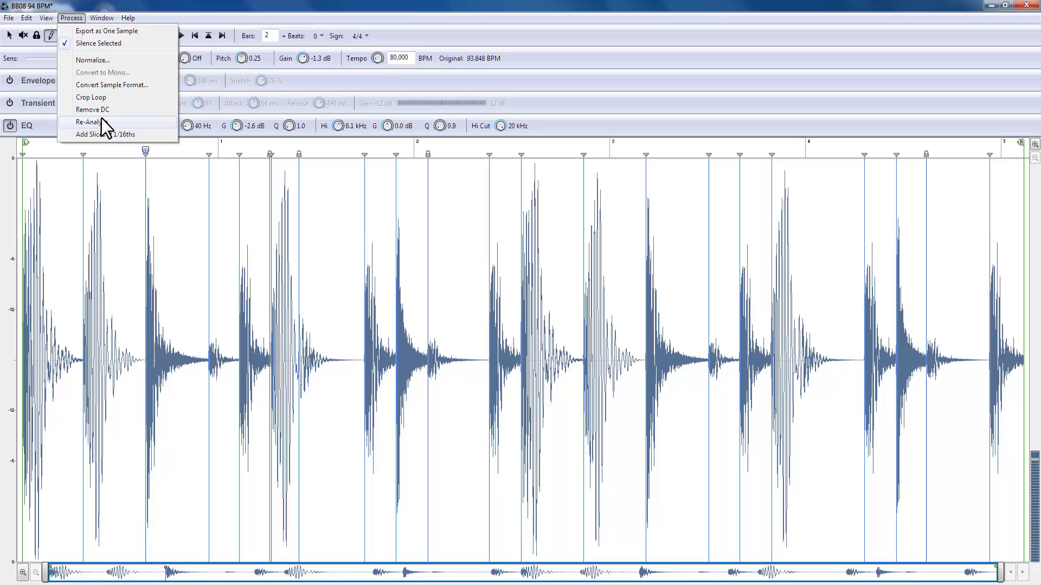
mouse_move(109, 139)
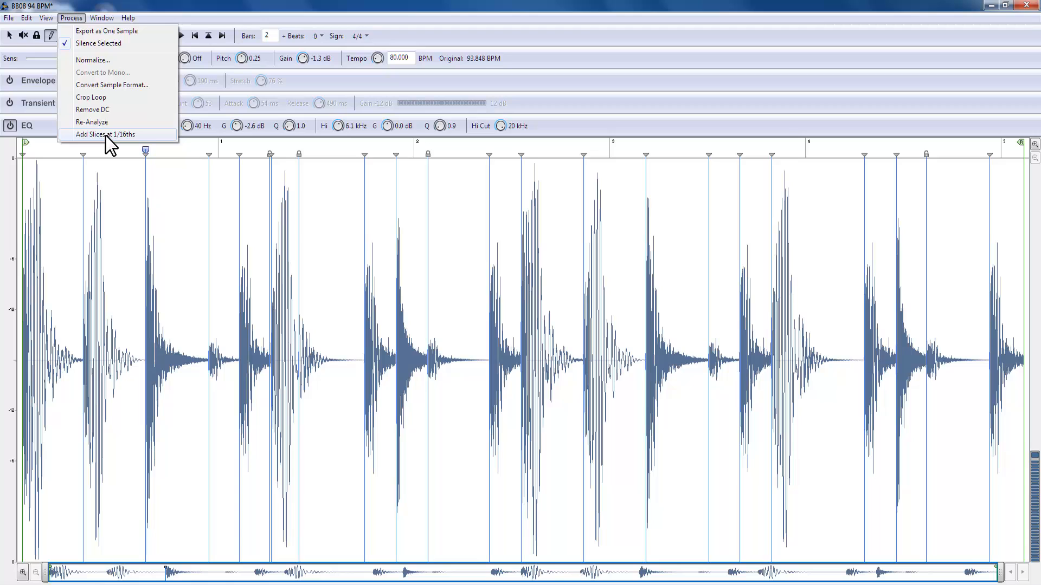
mouse_move(647, 107)
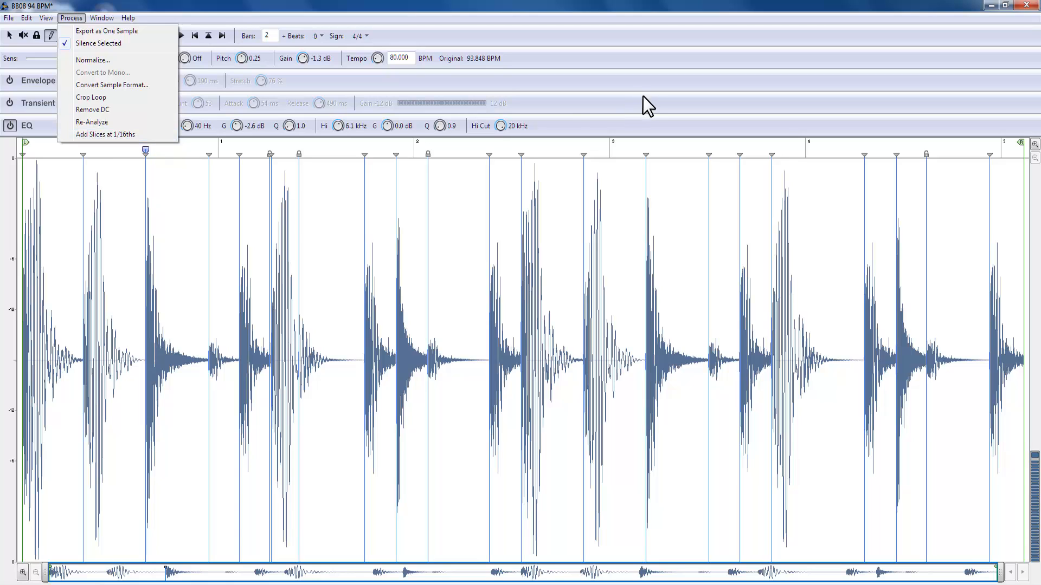
mouse_move(762, 106)
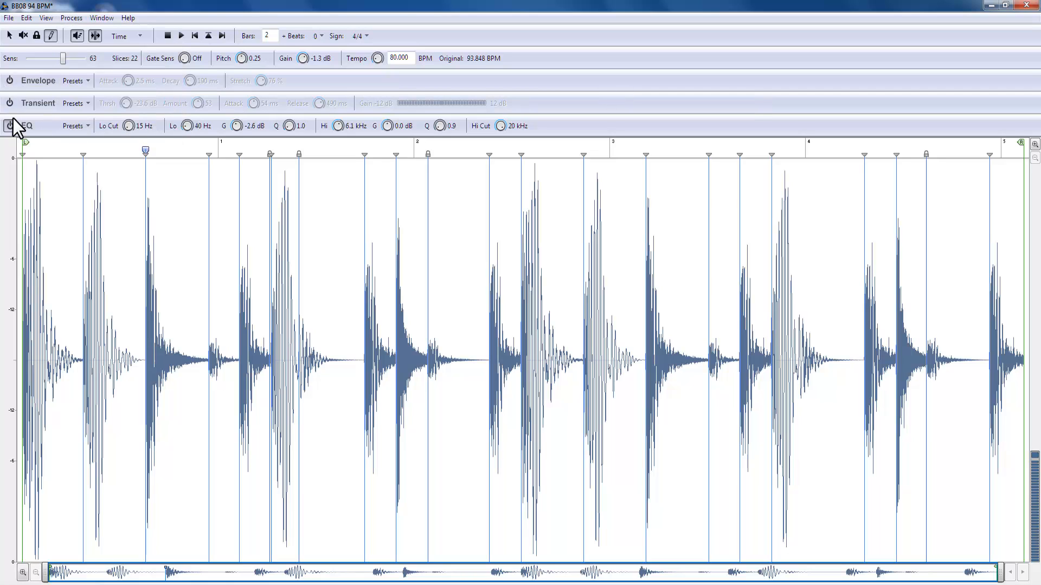
- Turn the EQ off and save the loop as REX2 file 'BB08 94 BPM'
click(9, 126)
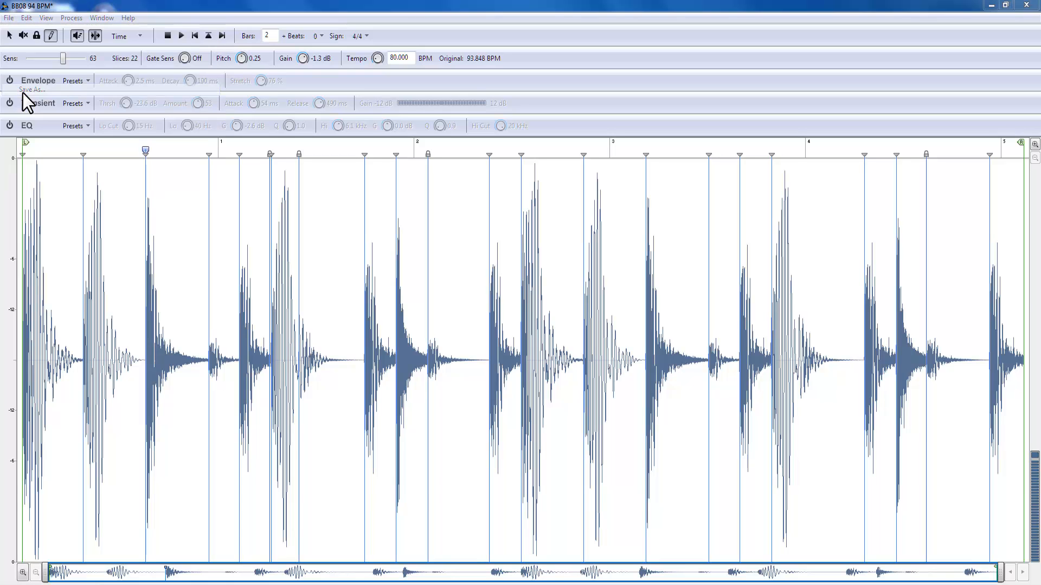
click(30, 89)
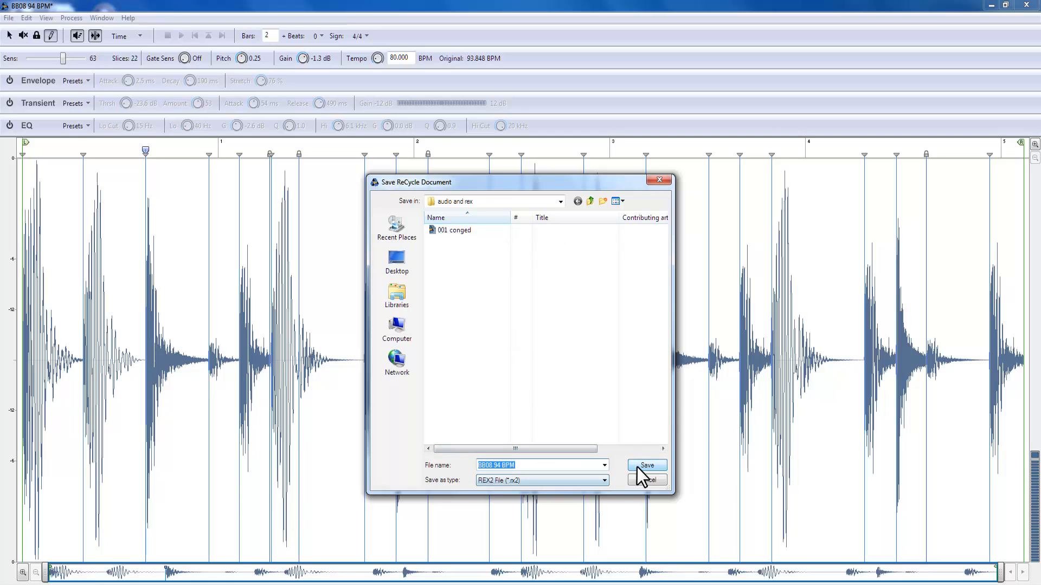
click(9, 17)
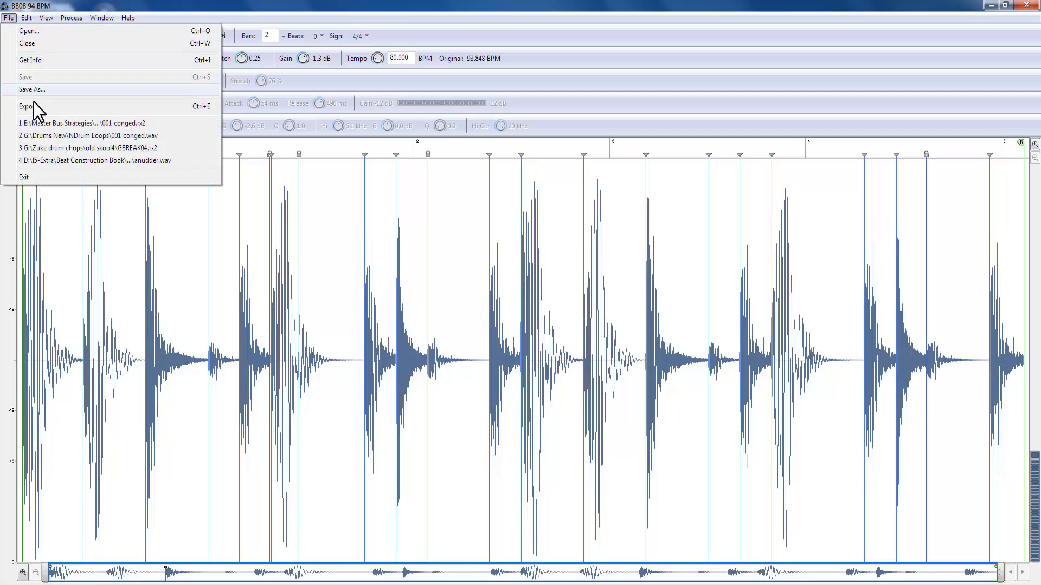
- Export the loop as 16-bit, 44.1 kHz WAV slices with a matching MIDI file
click(27, 106)
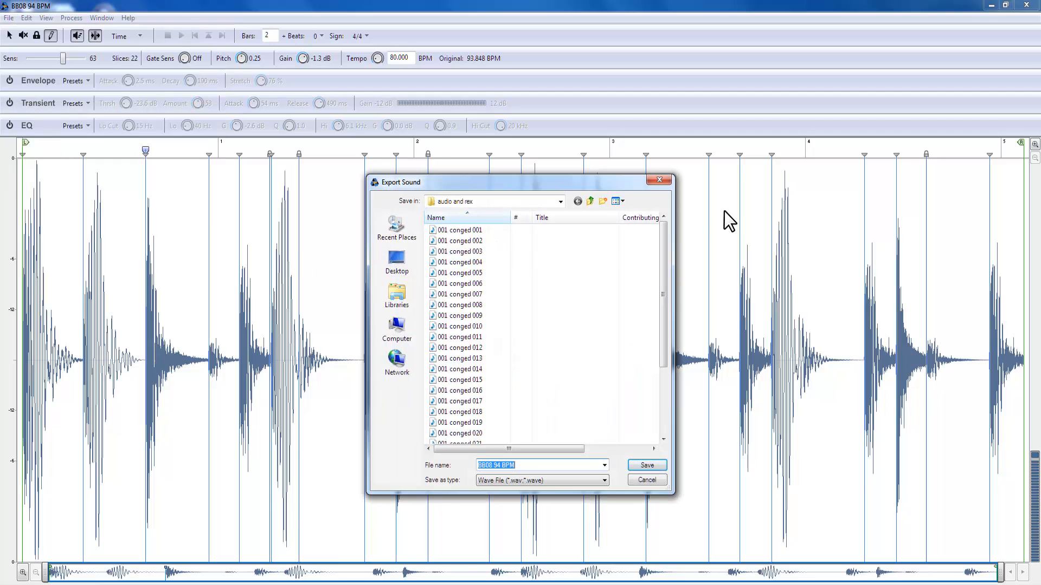
mouse_move(584, 467)
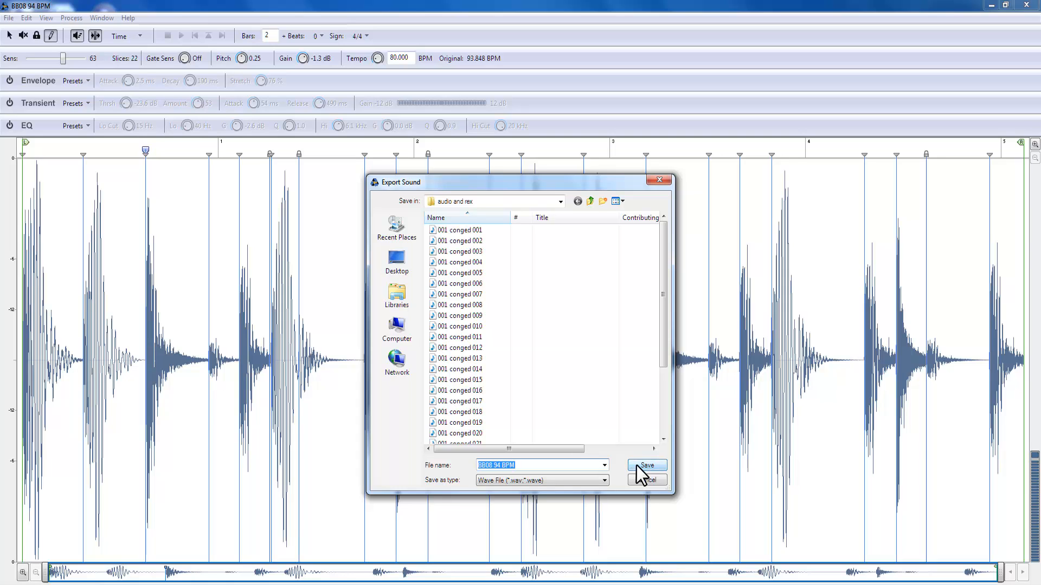
click(645, 465)
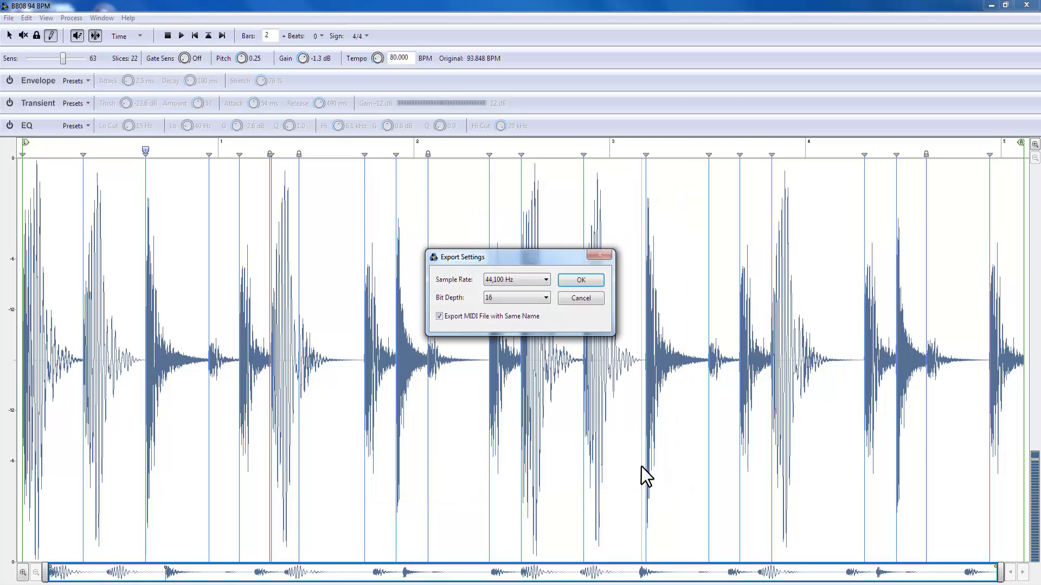
mouse_move(451, 329)
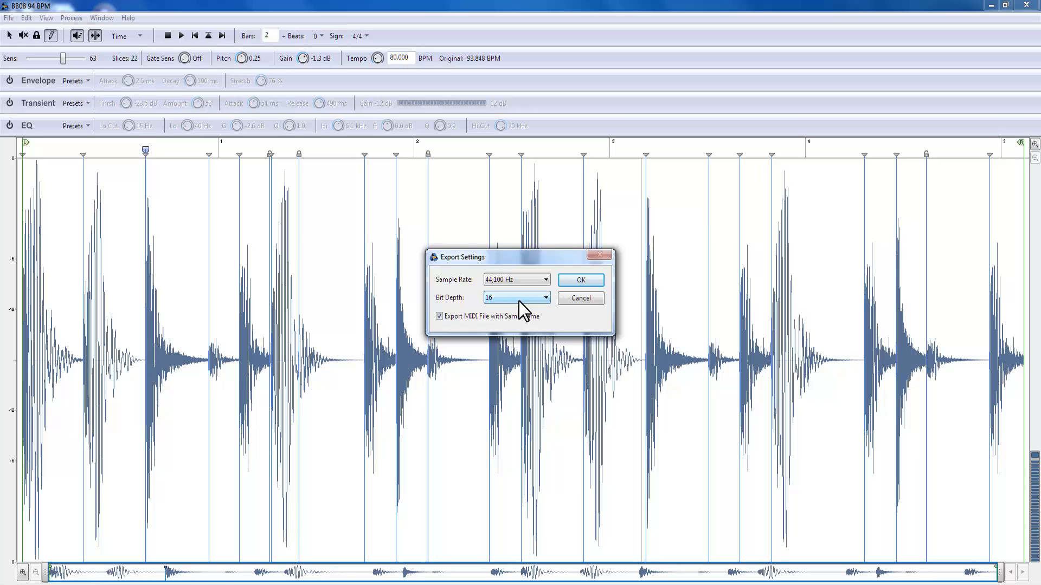
click(544, 297)
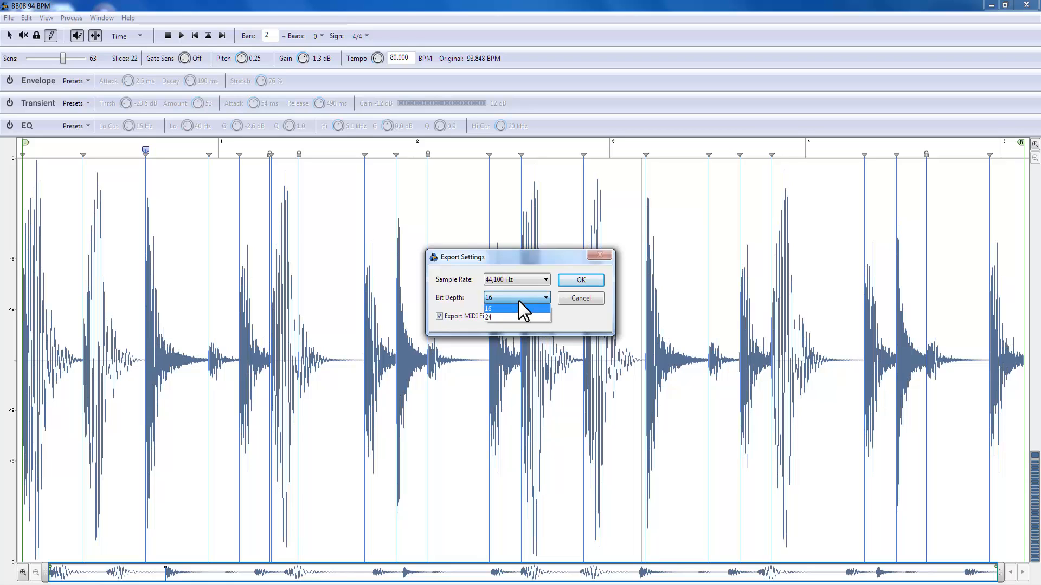
click(488, 307)
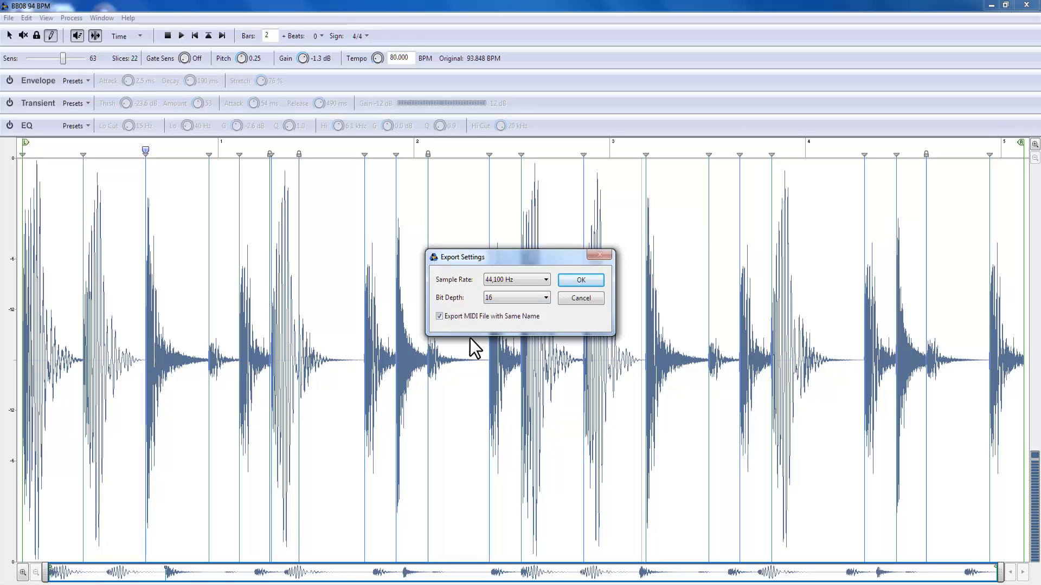
click(579, 280)
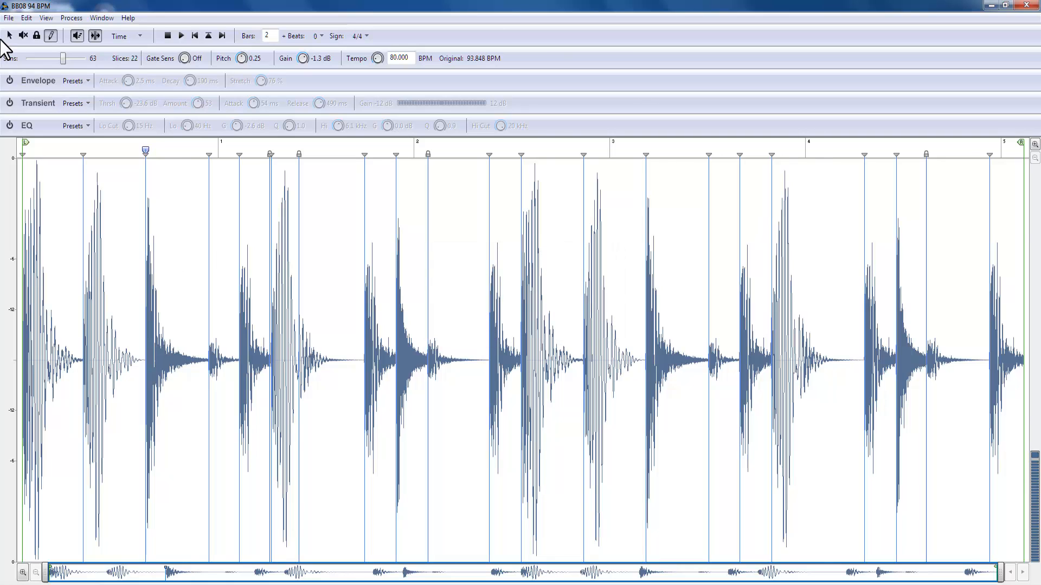
click(9, 17)
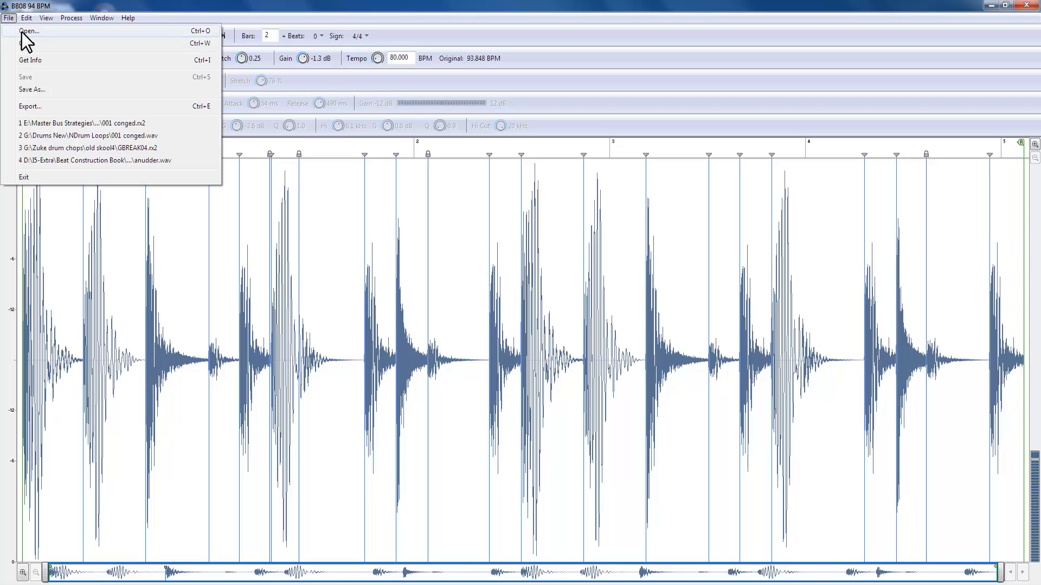
click(30, 31)
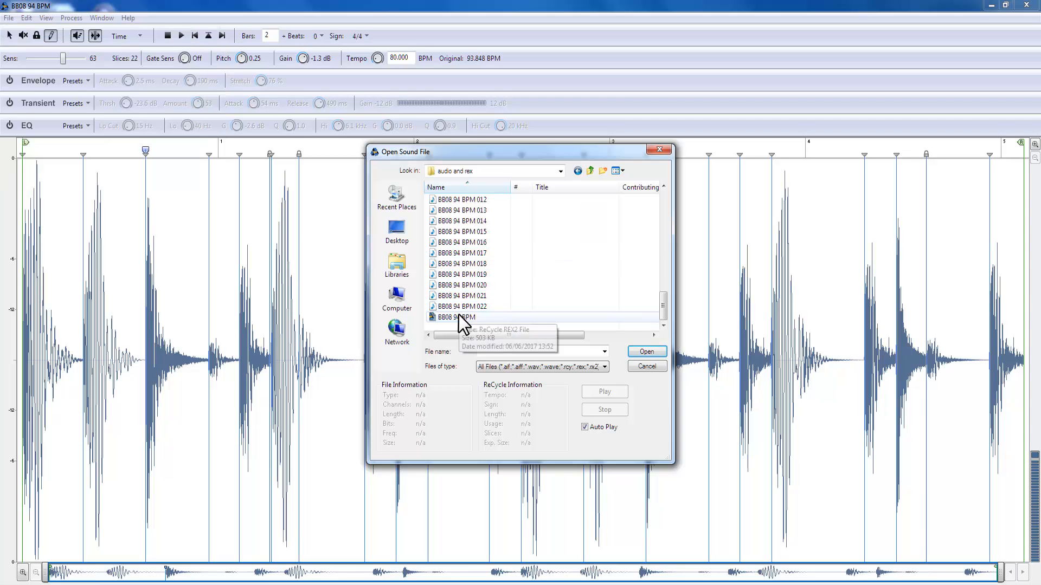
click(458, 317)
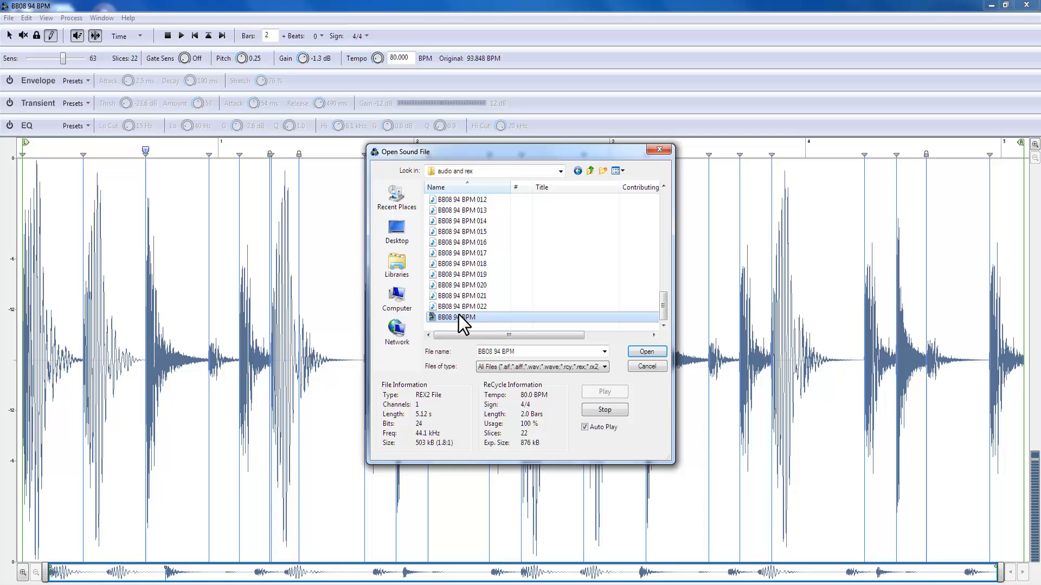
mouse_move(452, 275)
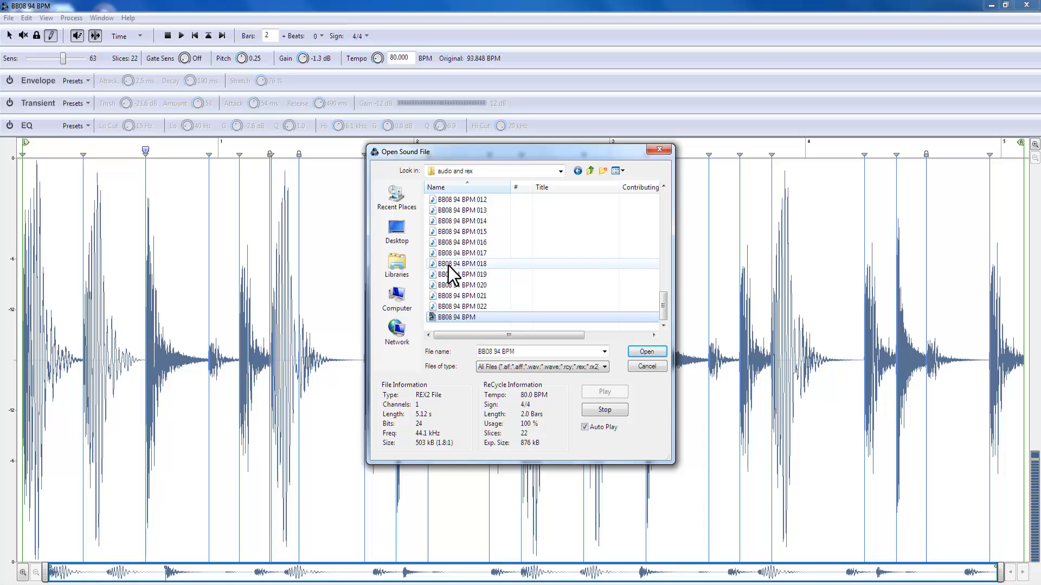
click(461, 243)
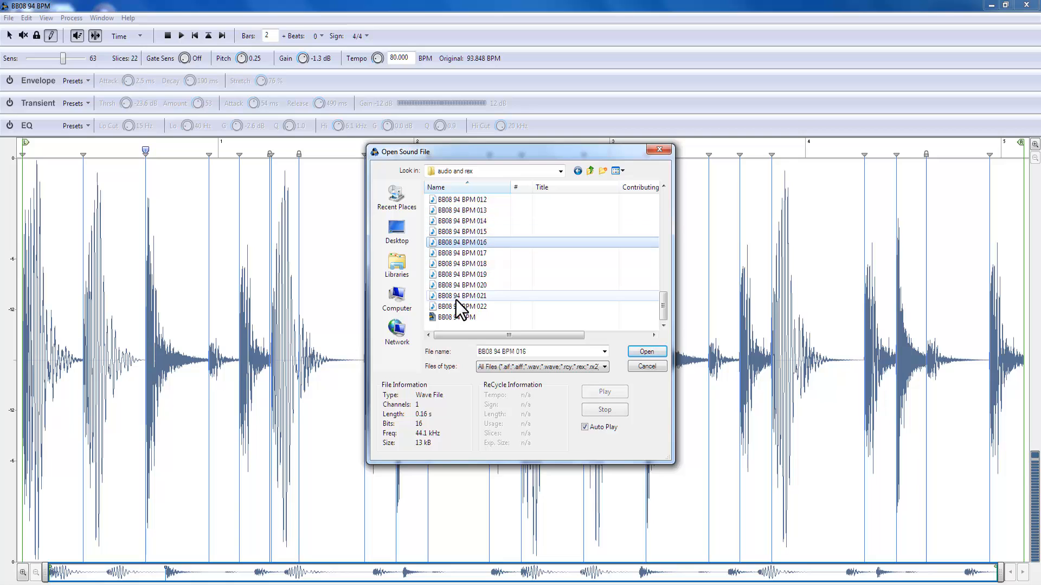
click(461, 296)
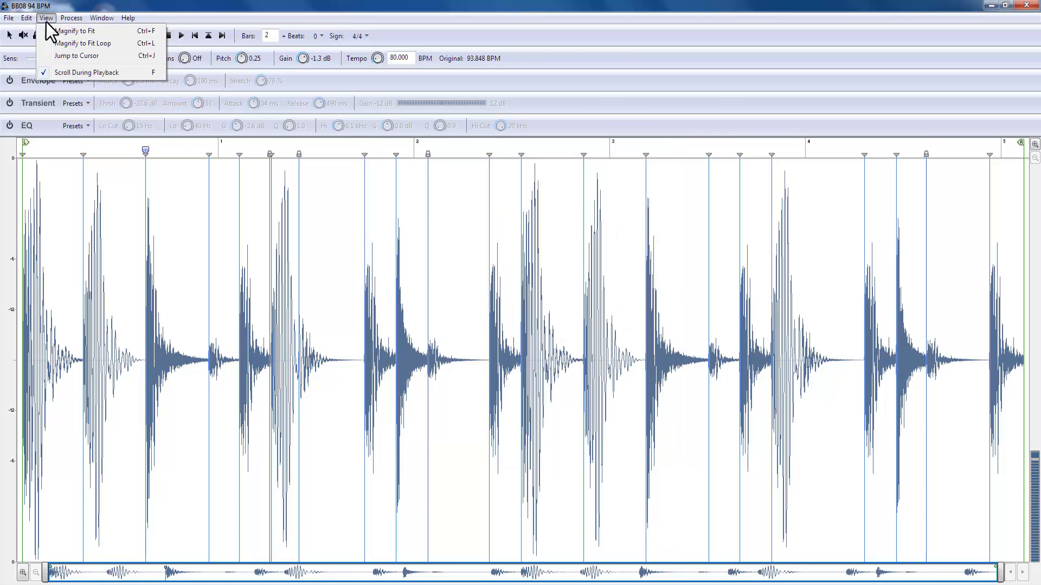
click(71, 18)
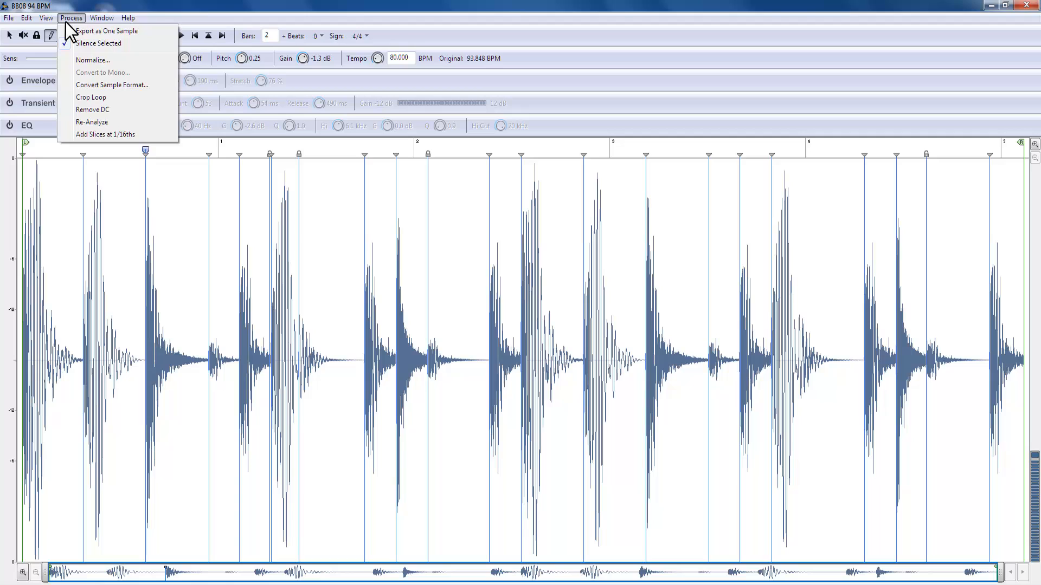
mouse_move(163, 233)
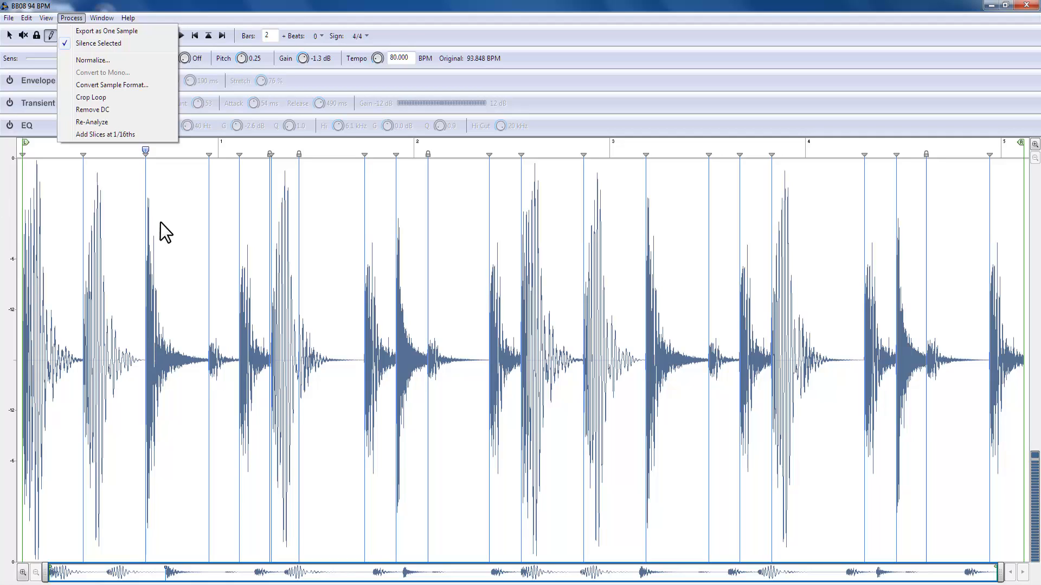
click(101, 17)
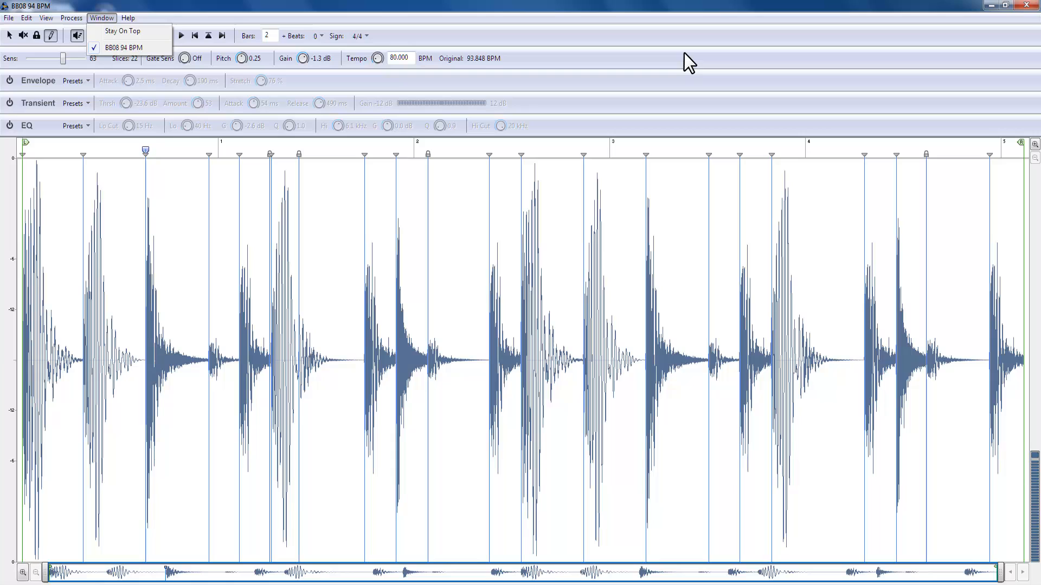
mouse_move(321, 316)
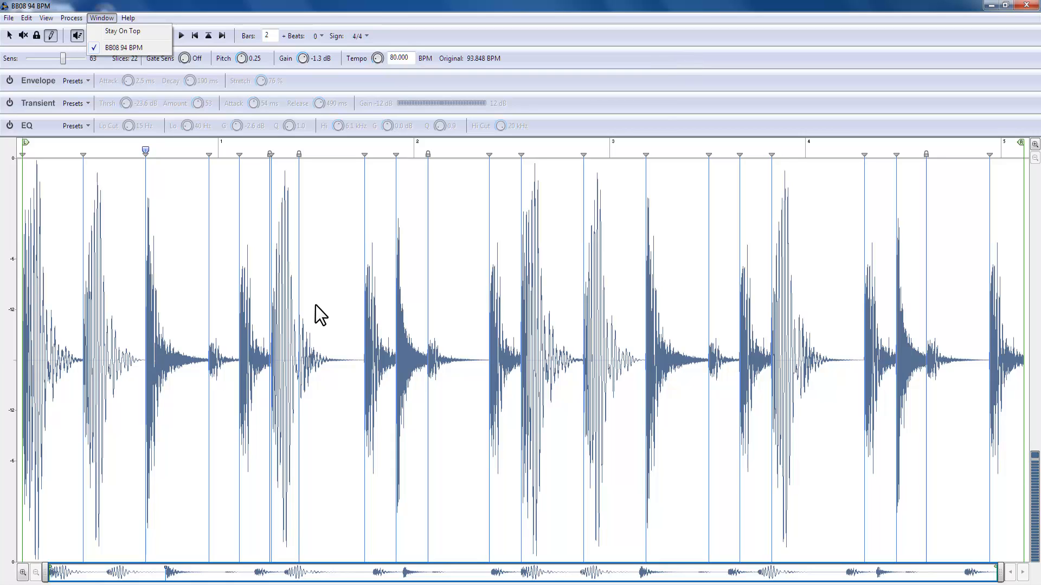
mouse_move(655, 81)
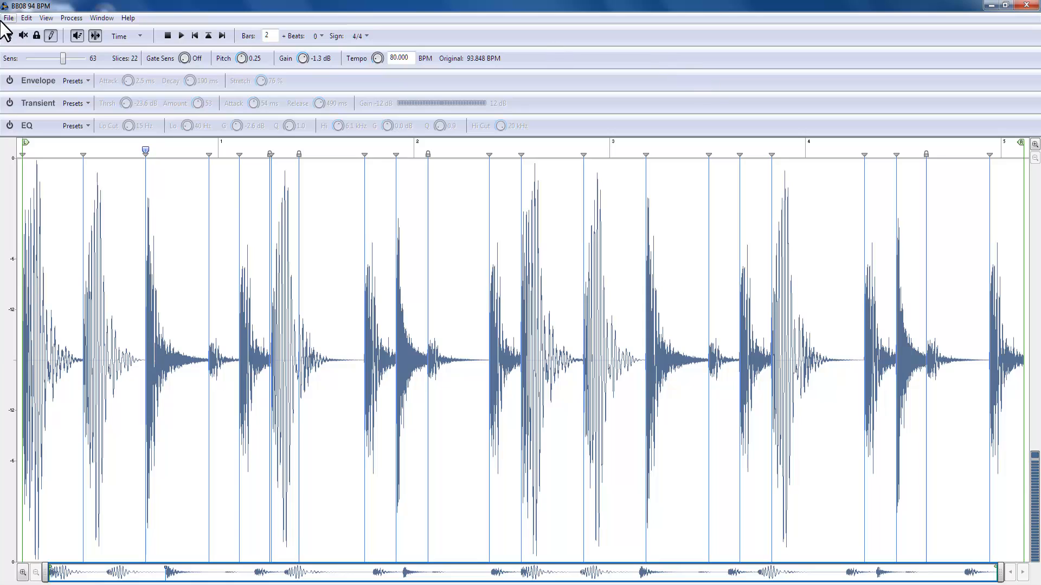
mouse_move(33, 78)
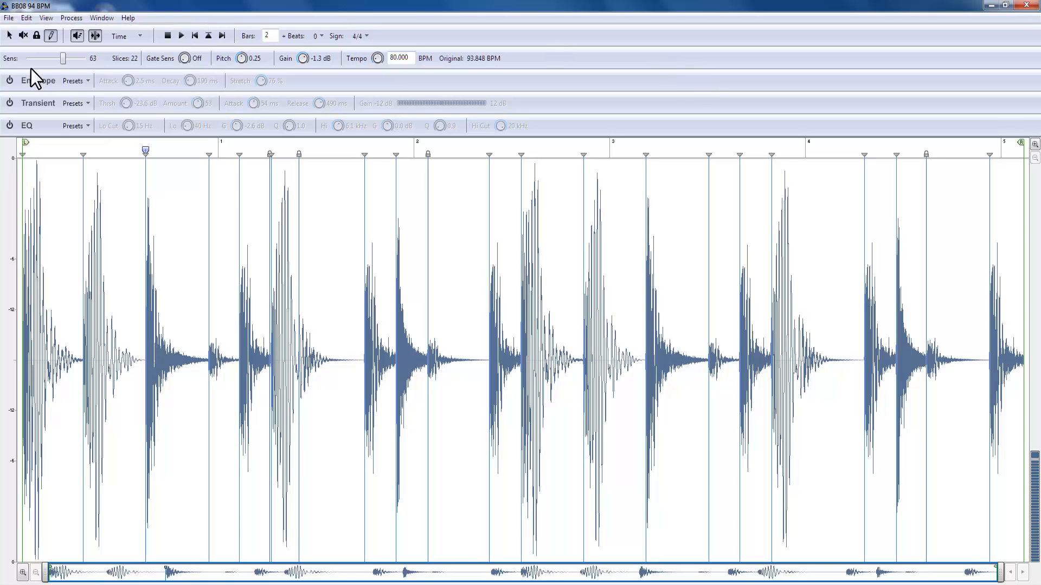
mouse_move(692, 90)
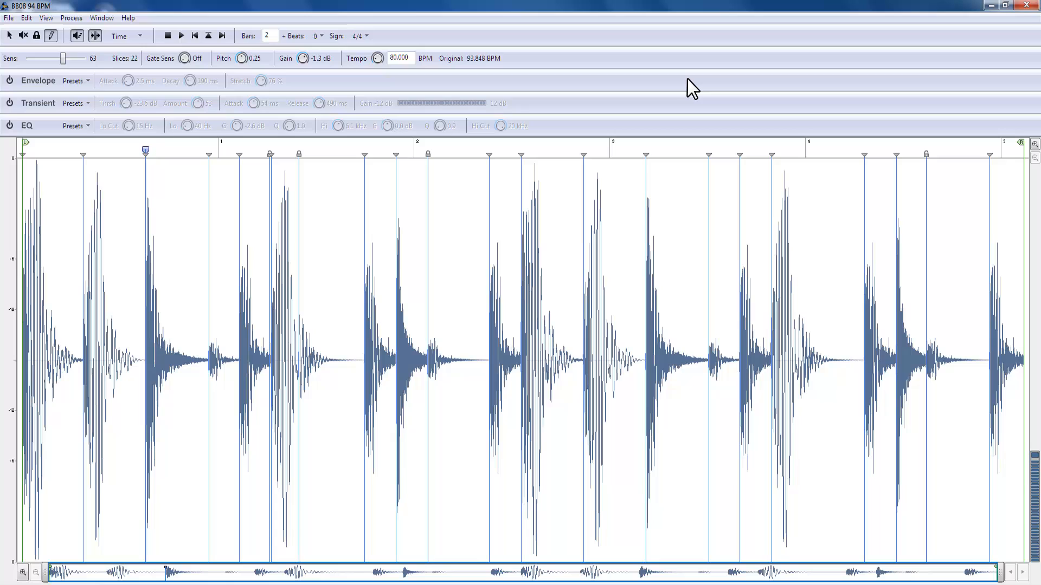